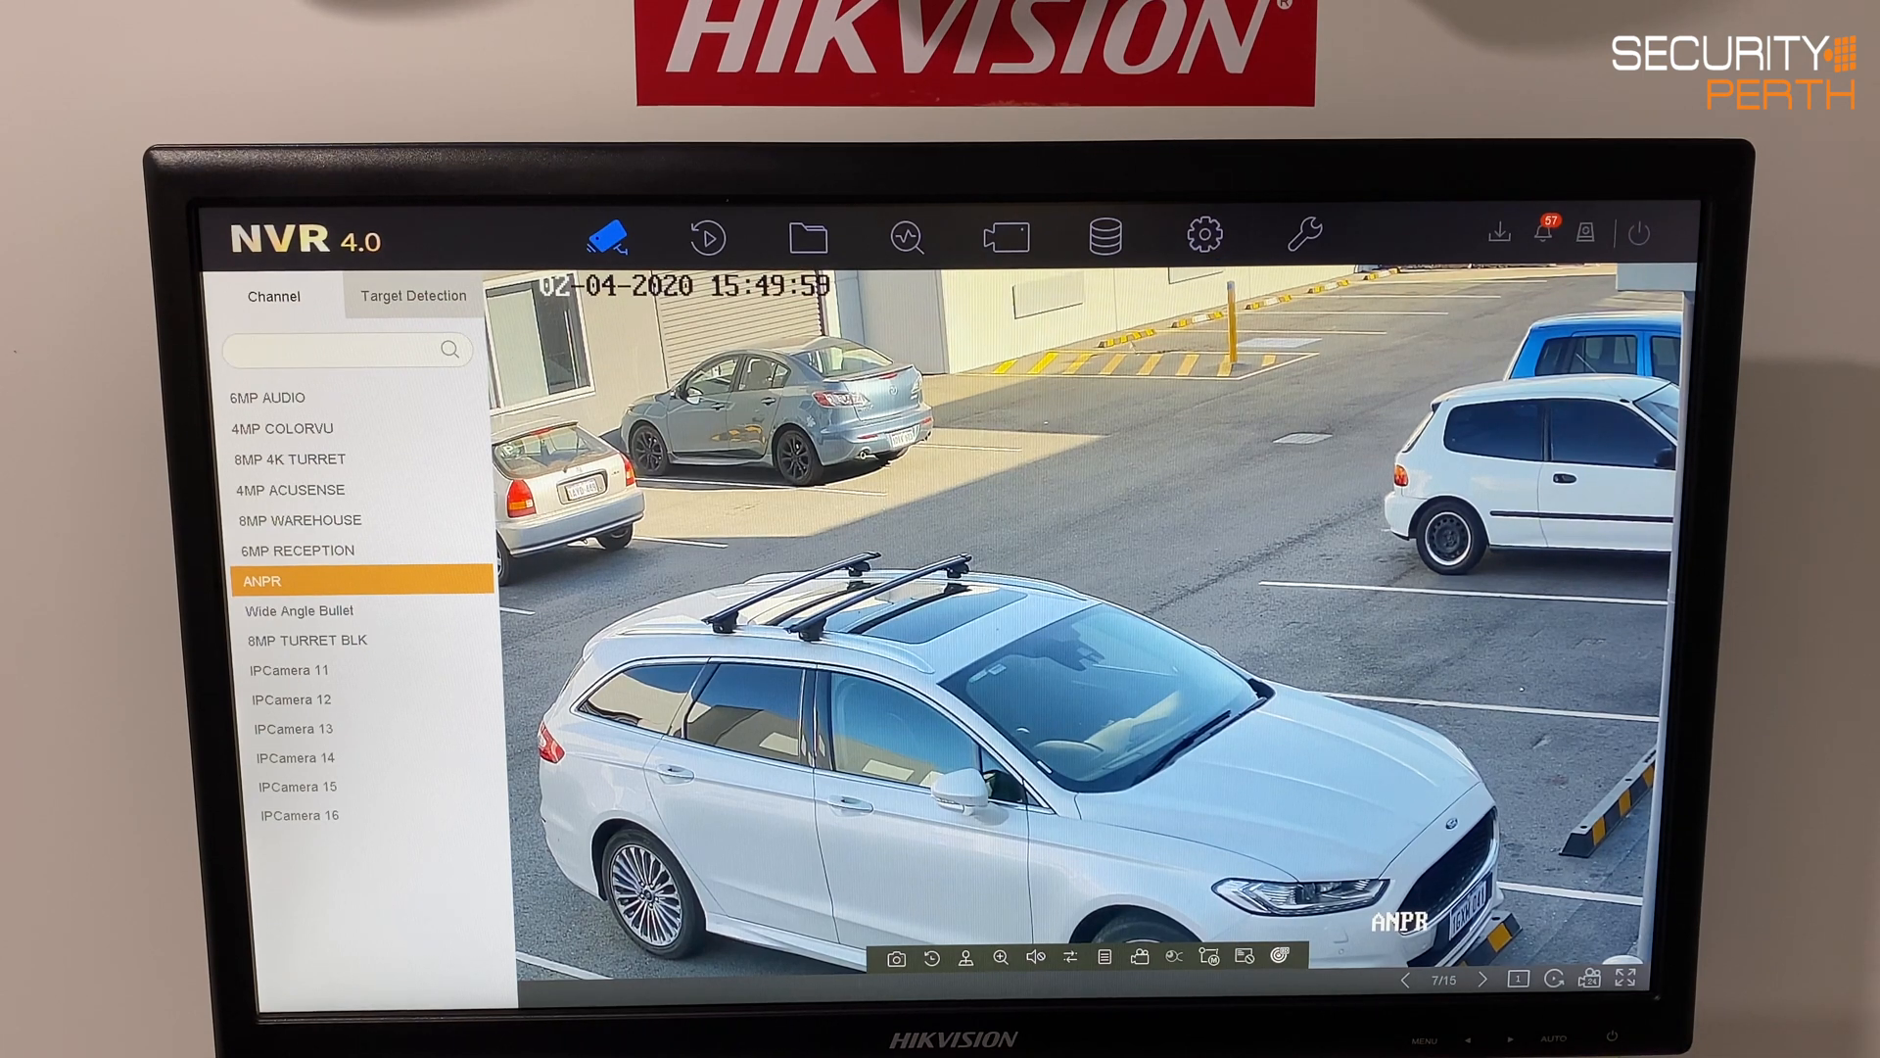
mouse_move(1202, 237)
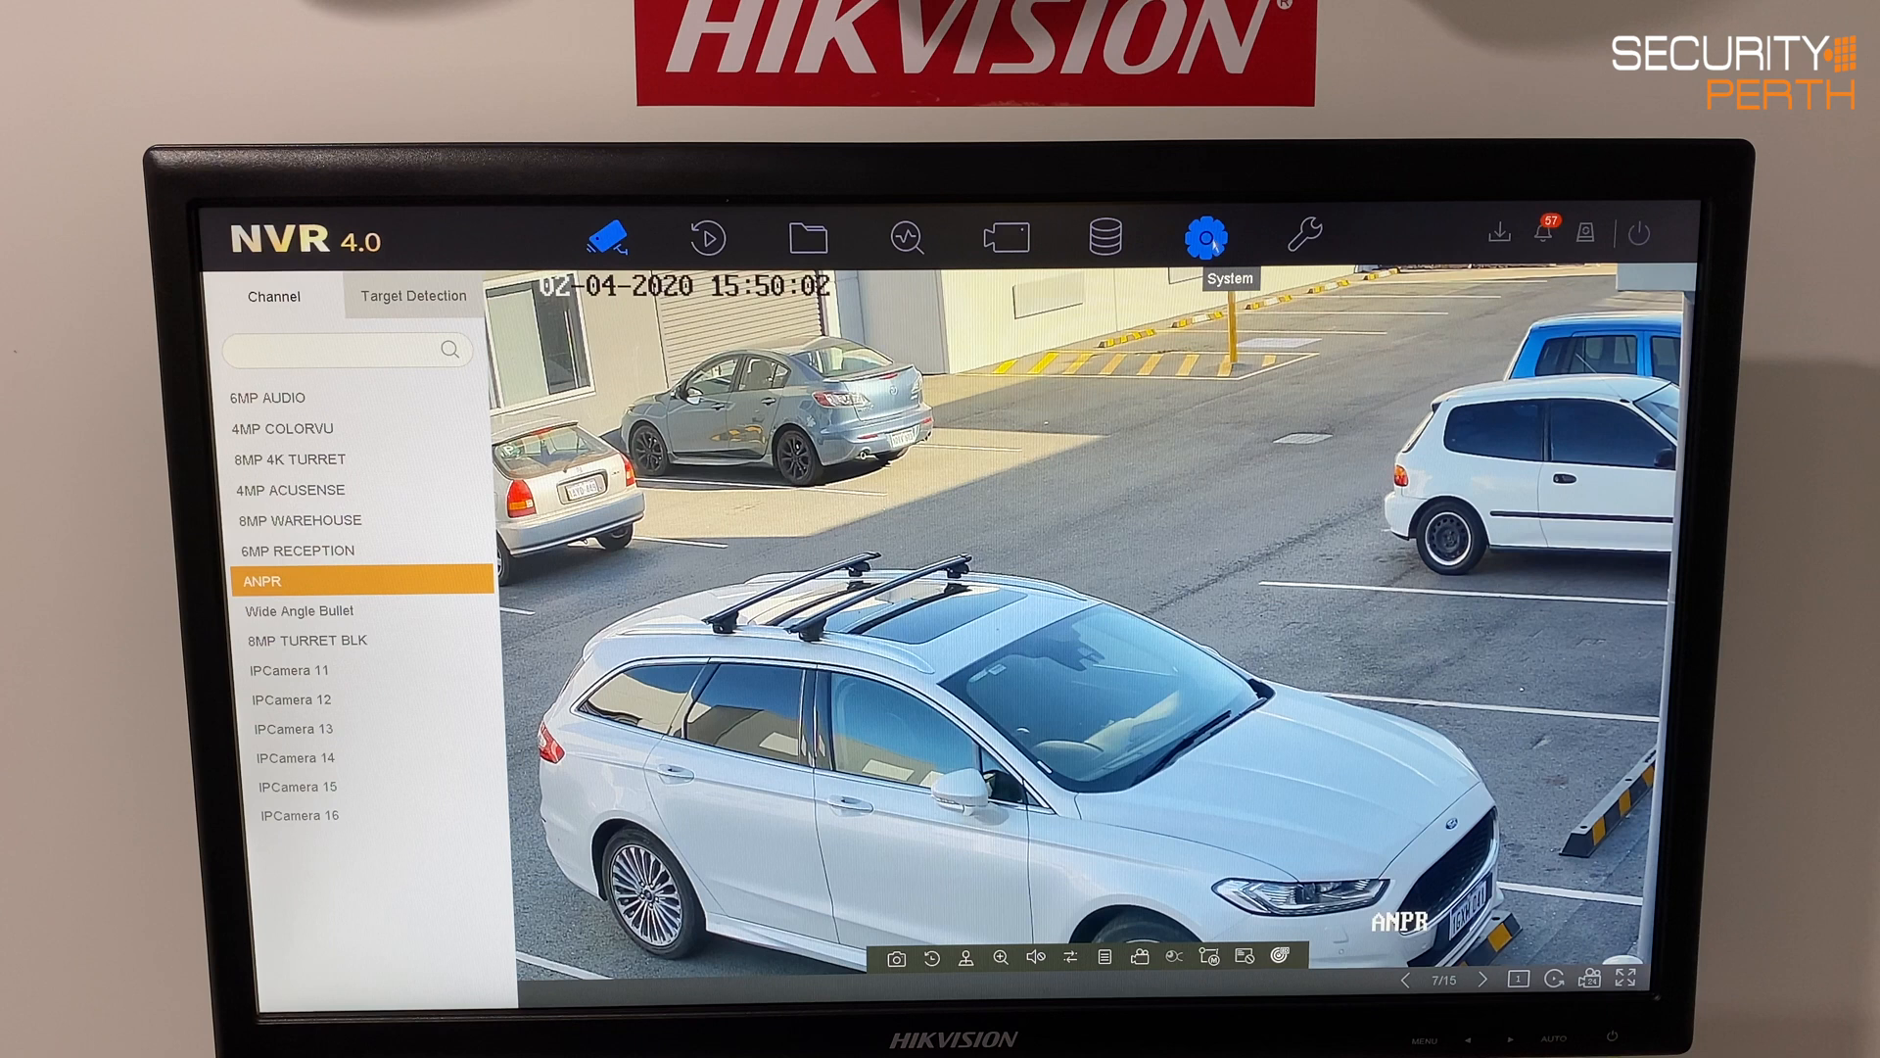
Go to System > Network > Advanced network settings on the NVR.
click(1200, 237)
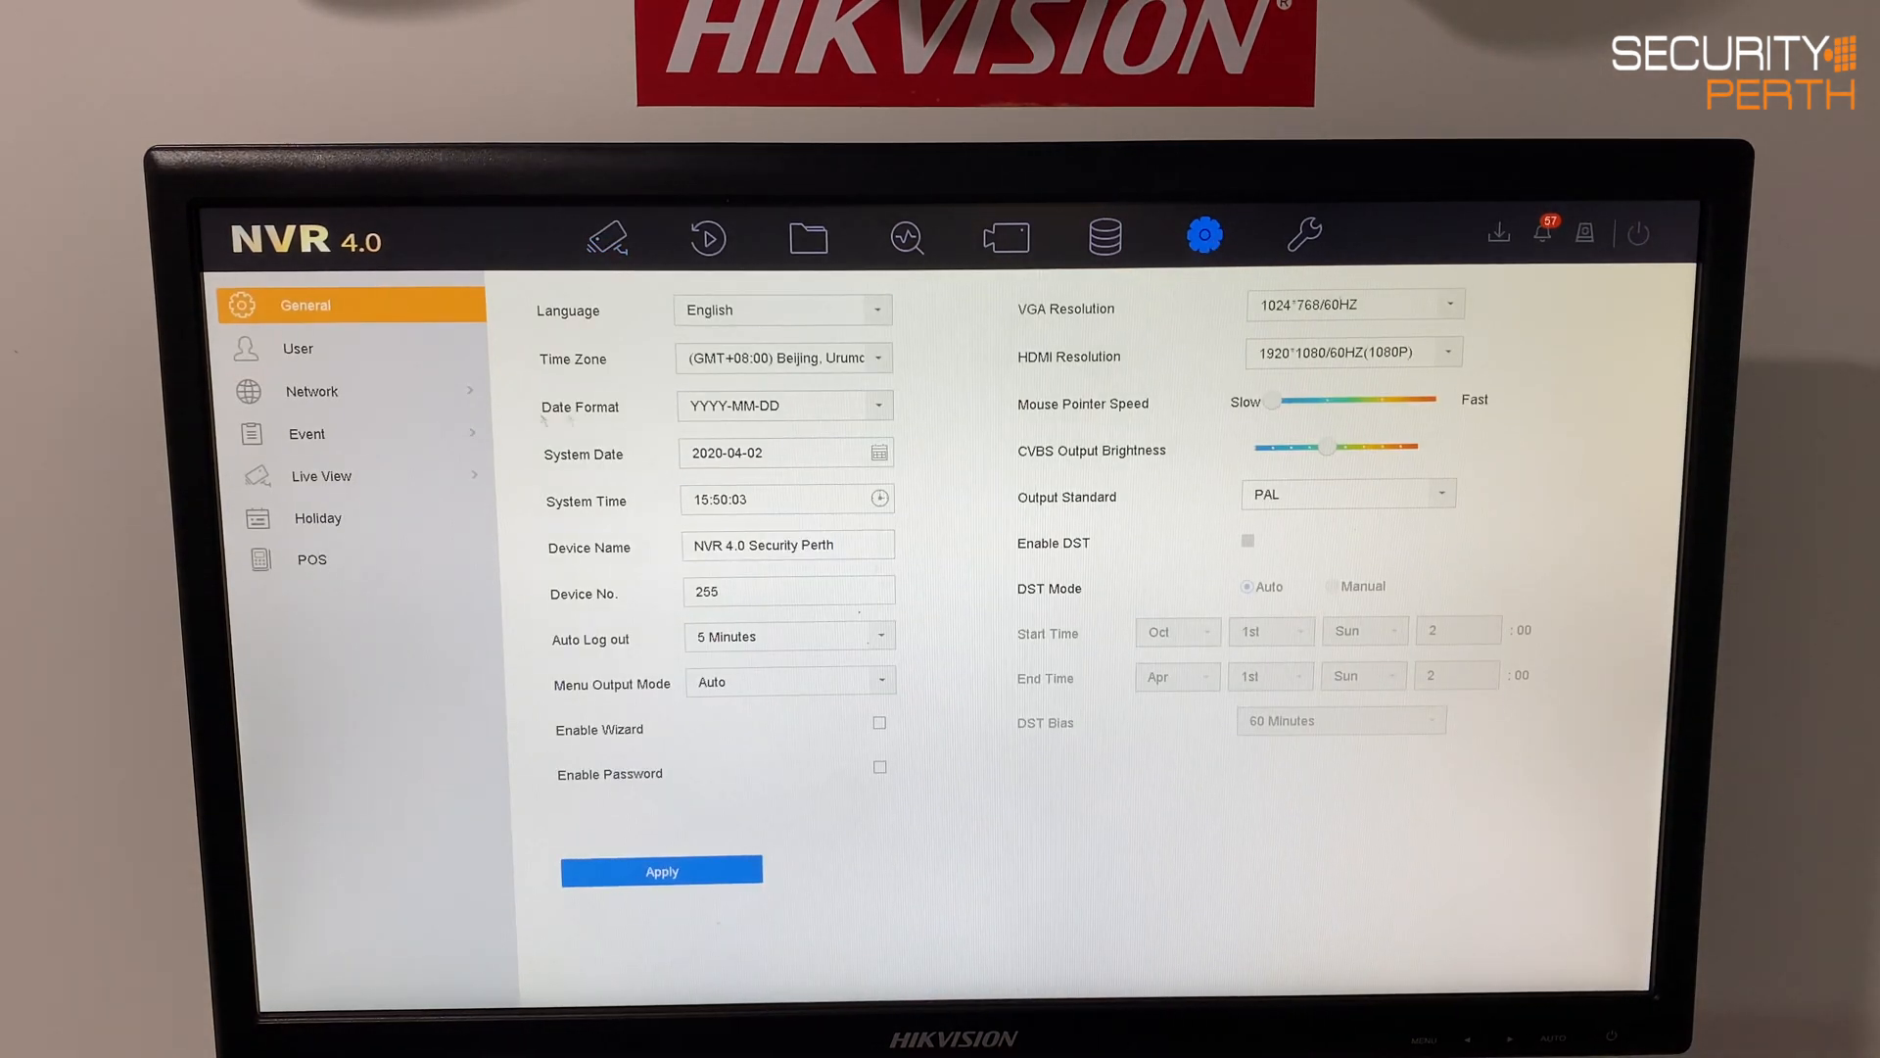
click(310, 391)
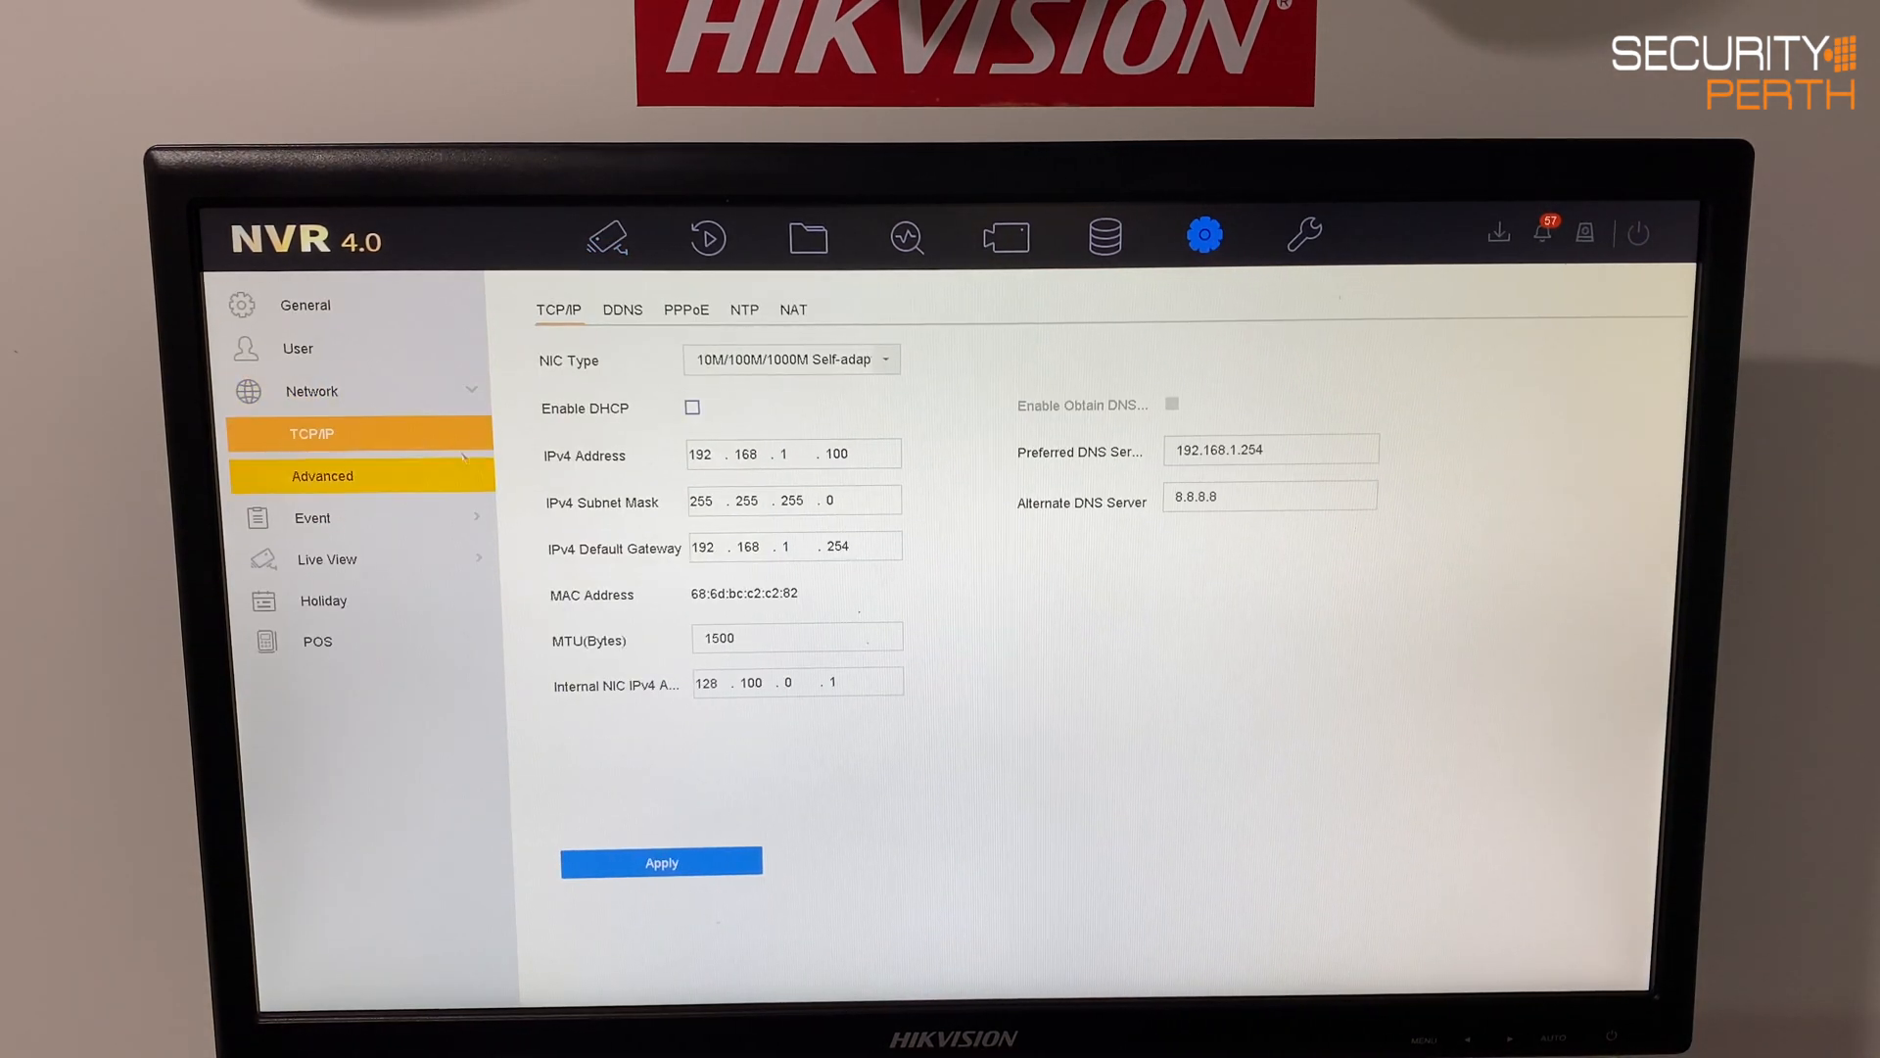
click(321, 476)
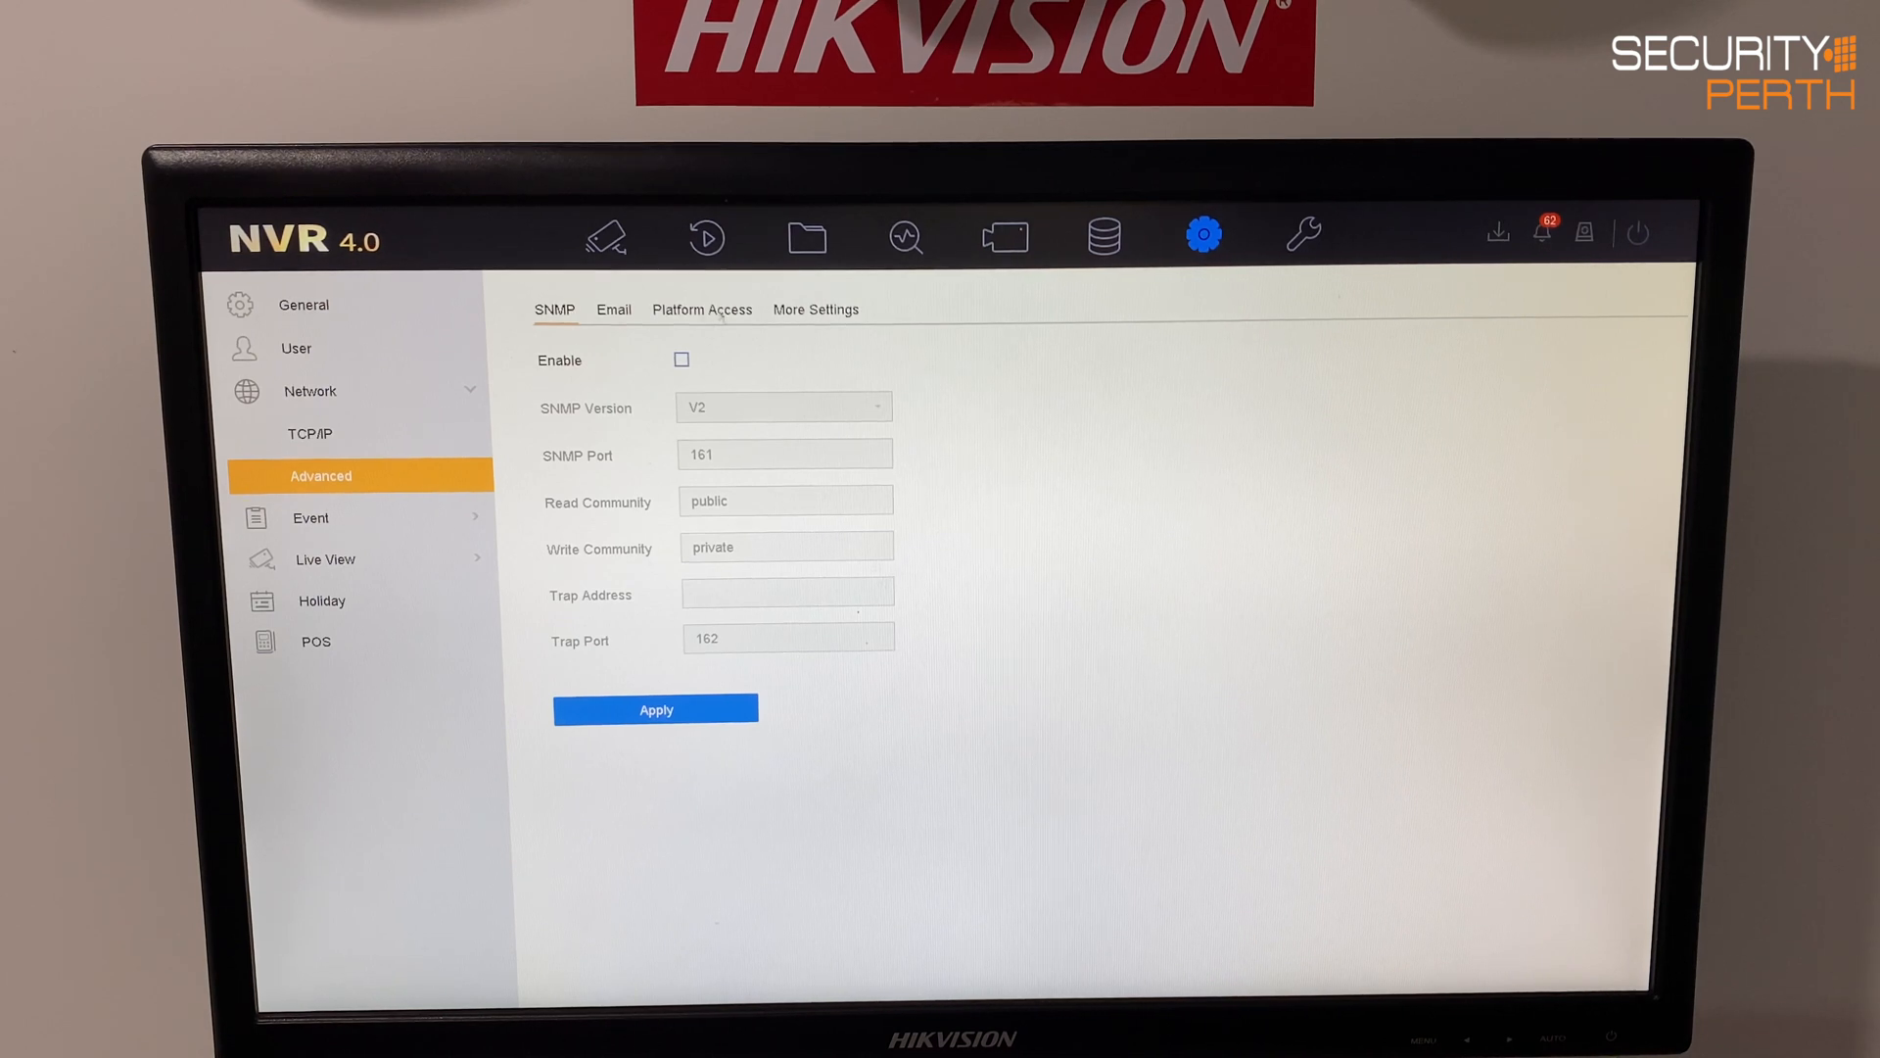
Set Platform Access type to Hik-Connect, enable it, and accept the service terms.
click(701, 310)
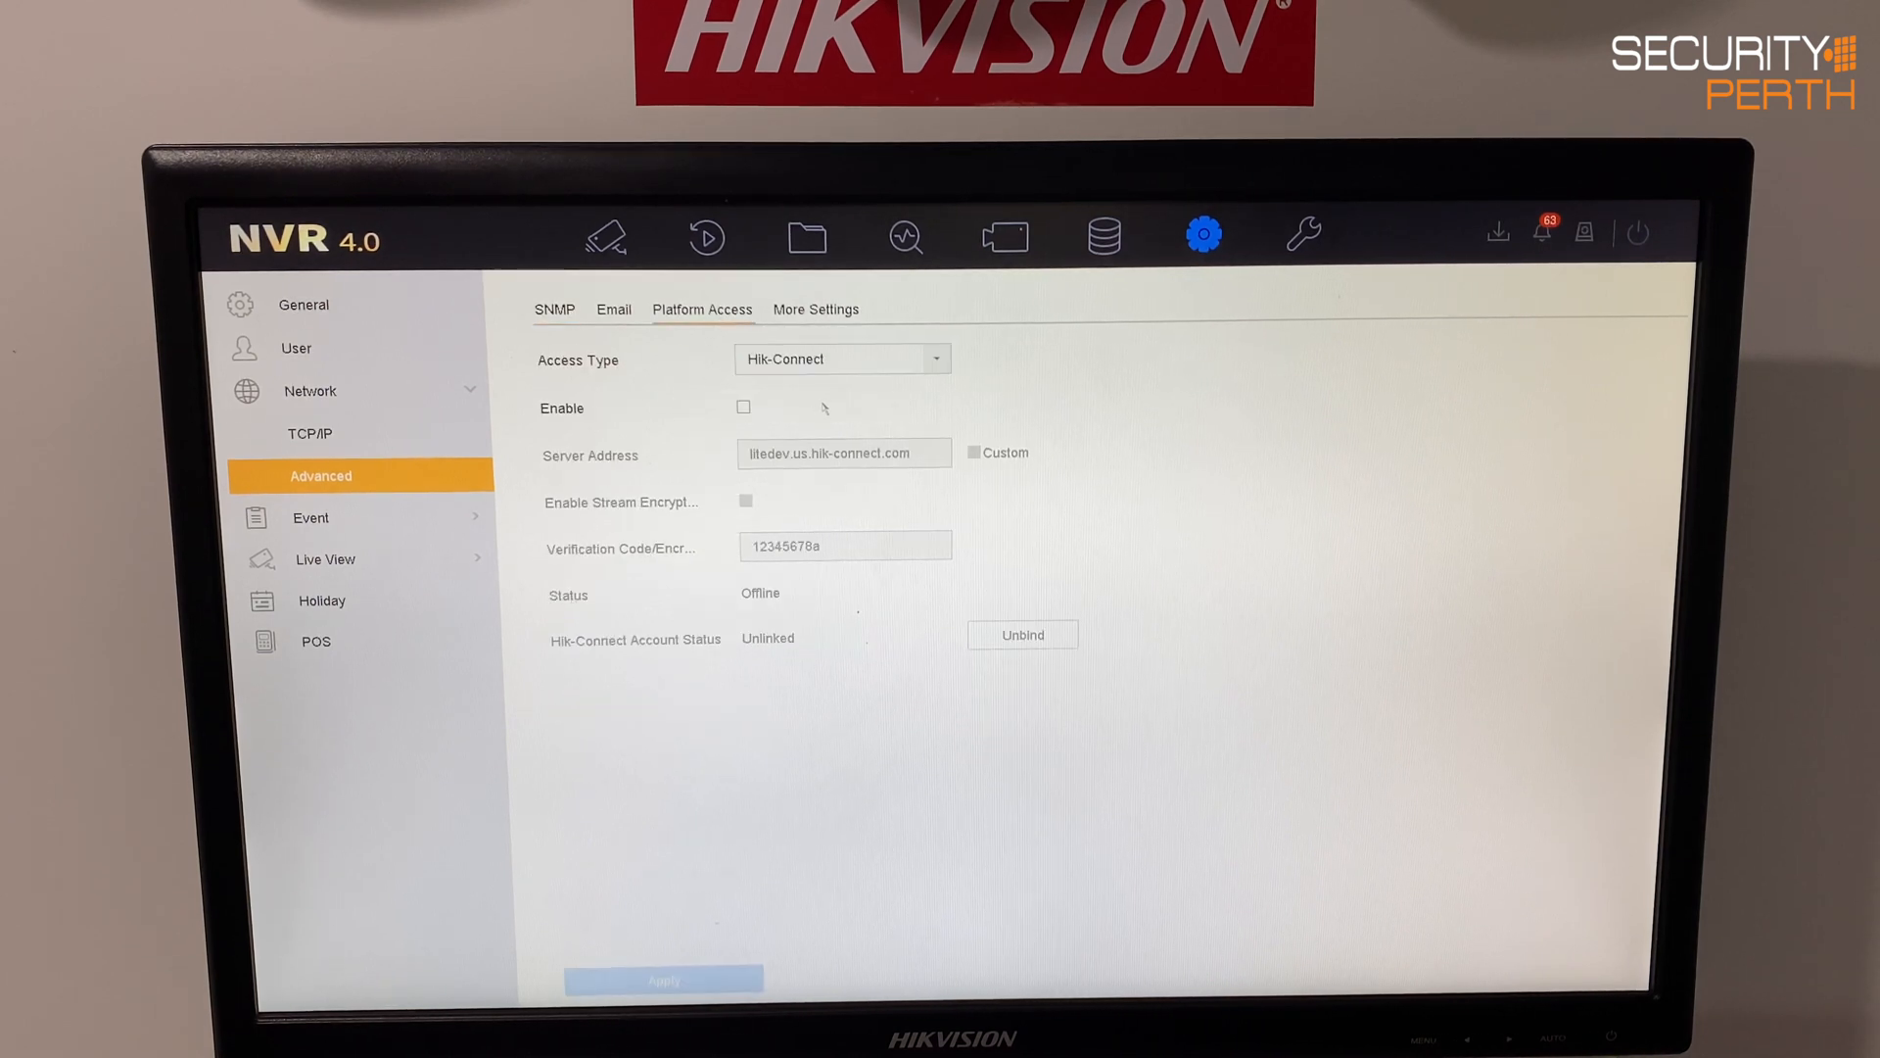
click(938, 358)
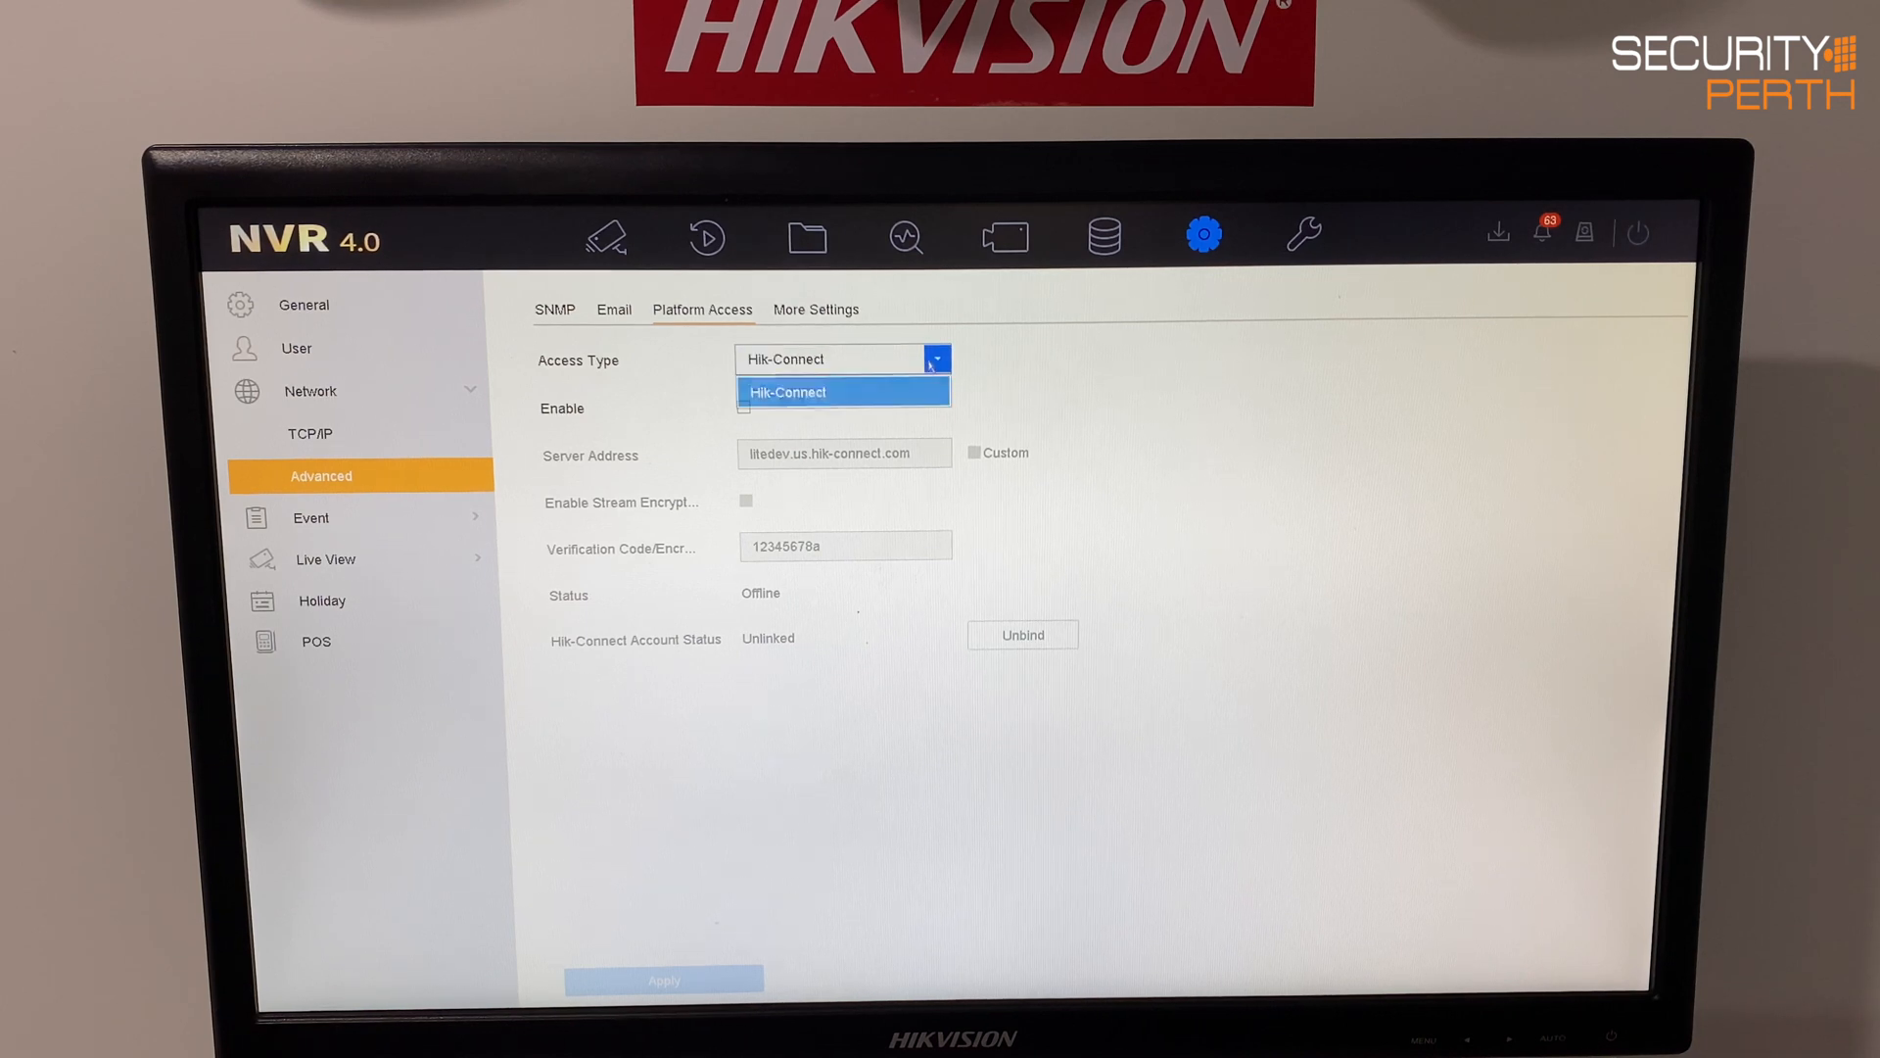
click(843, 392)
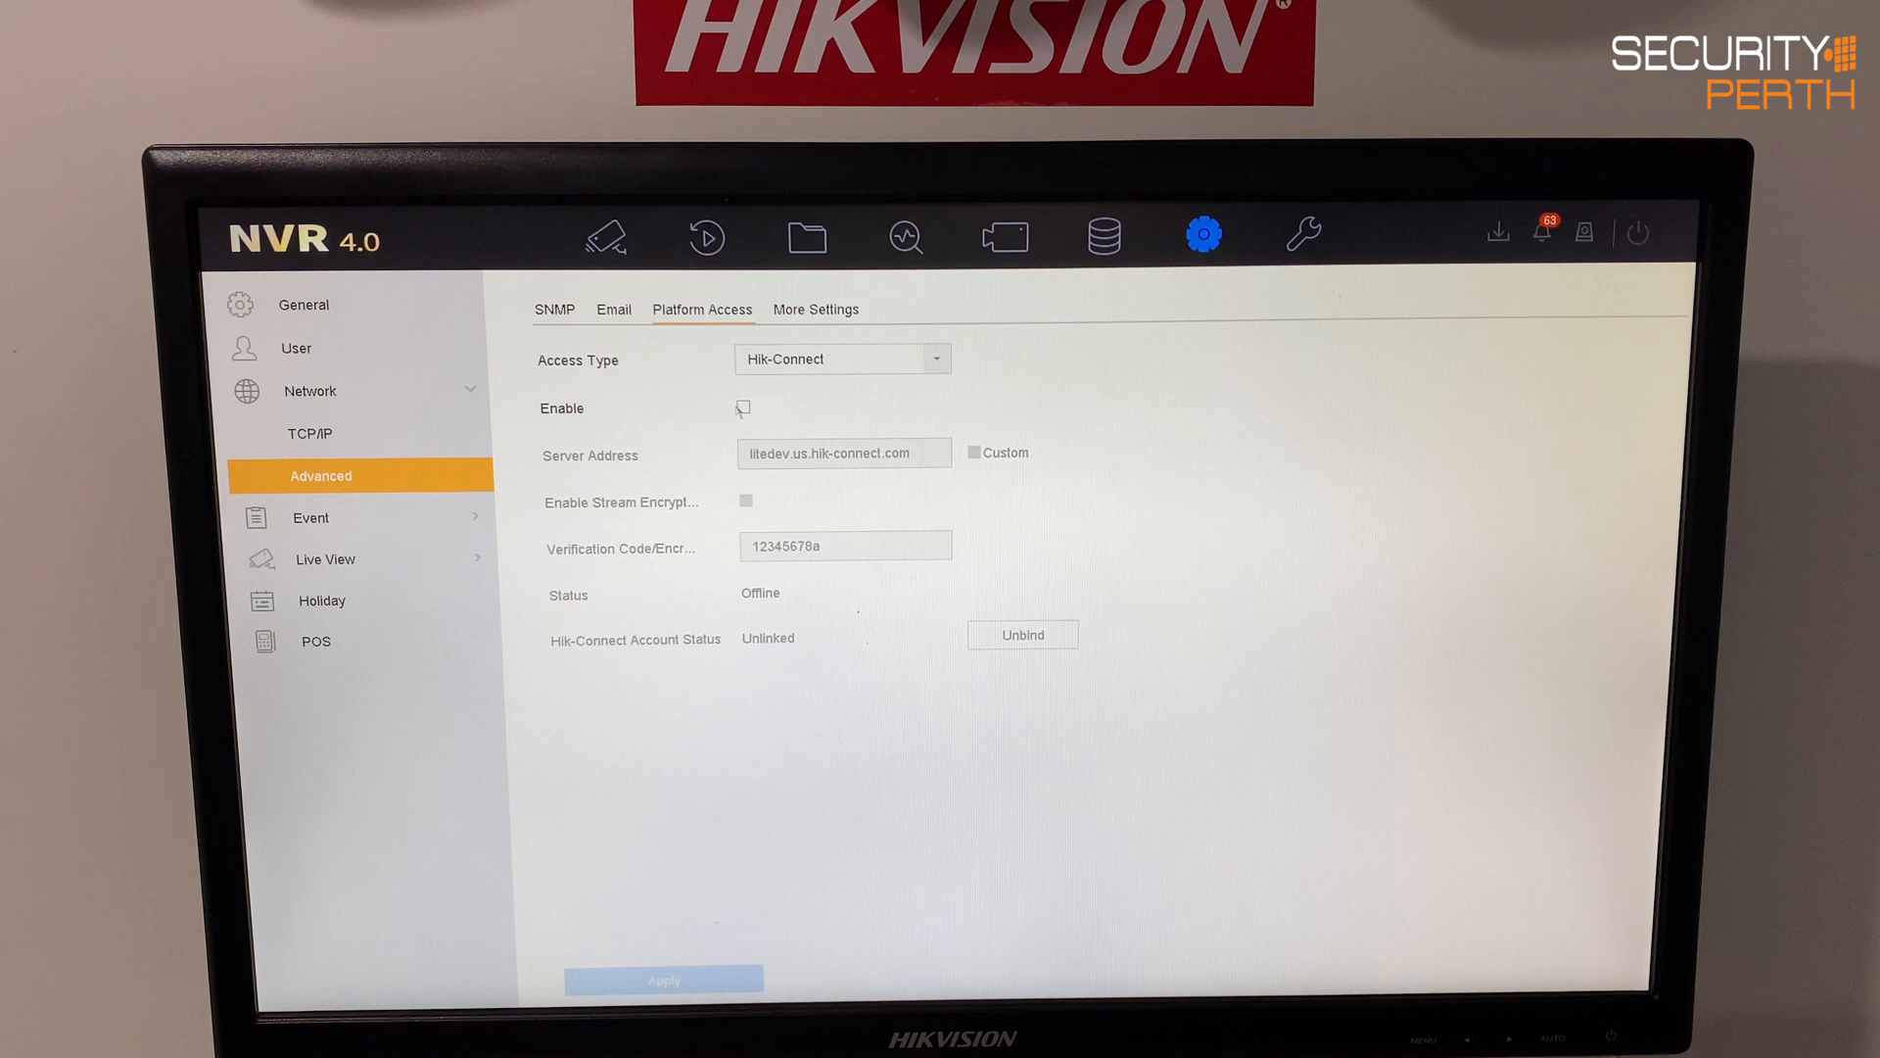
click(742, 407)
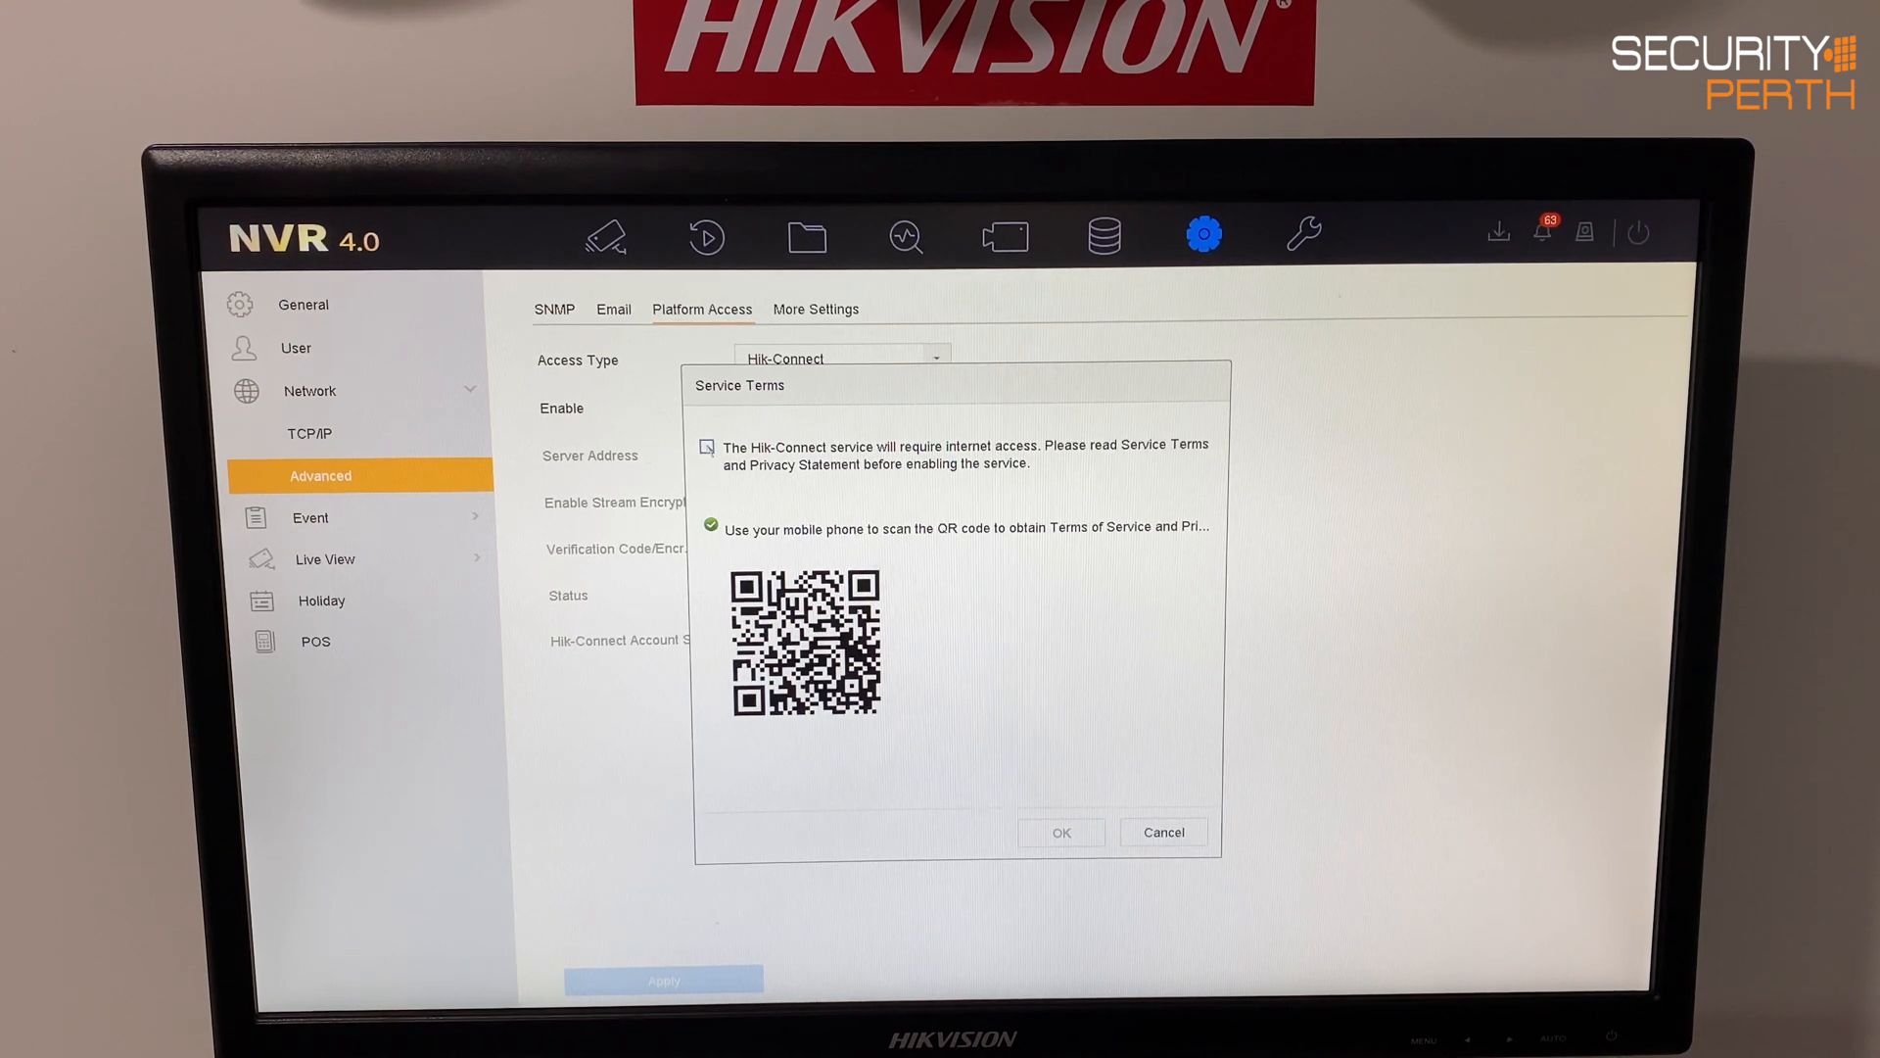
click(706, 447)
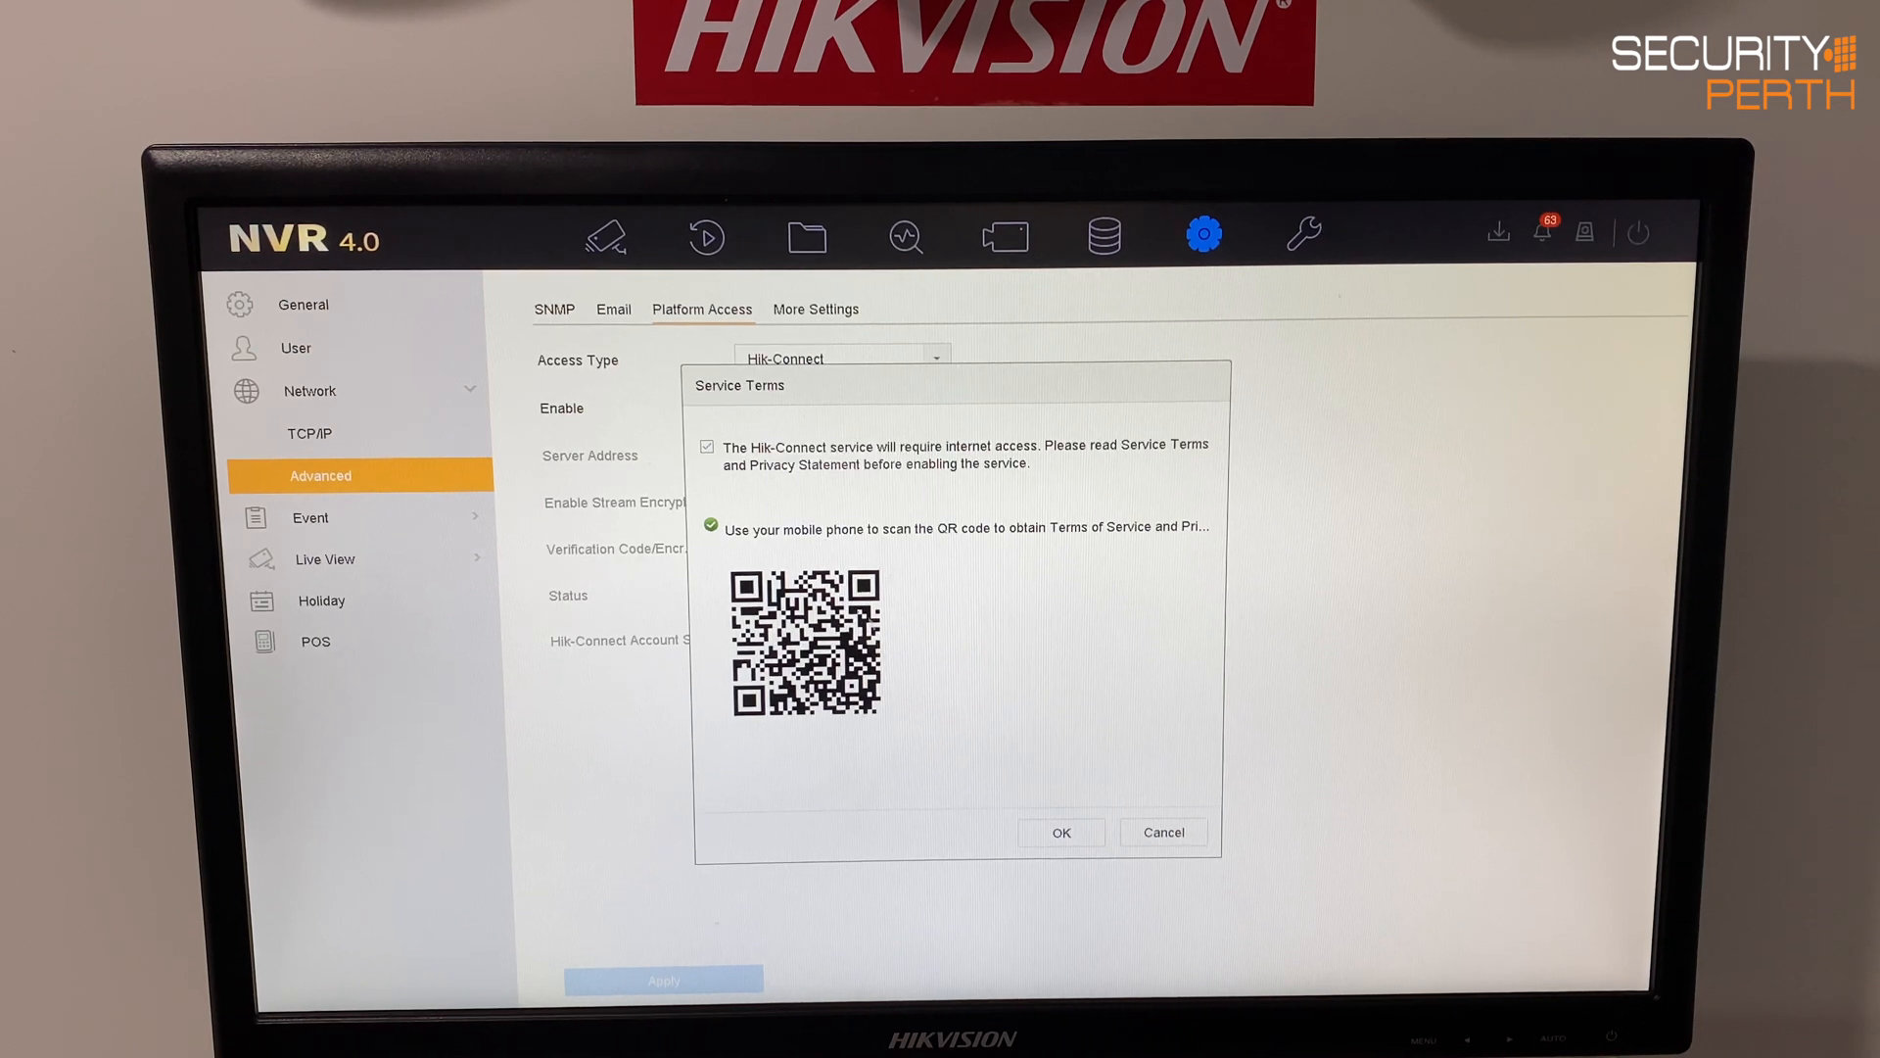
click(1059, 831)
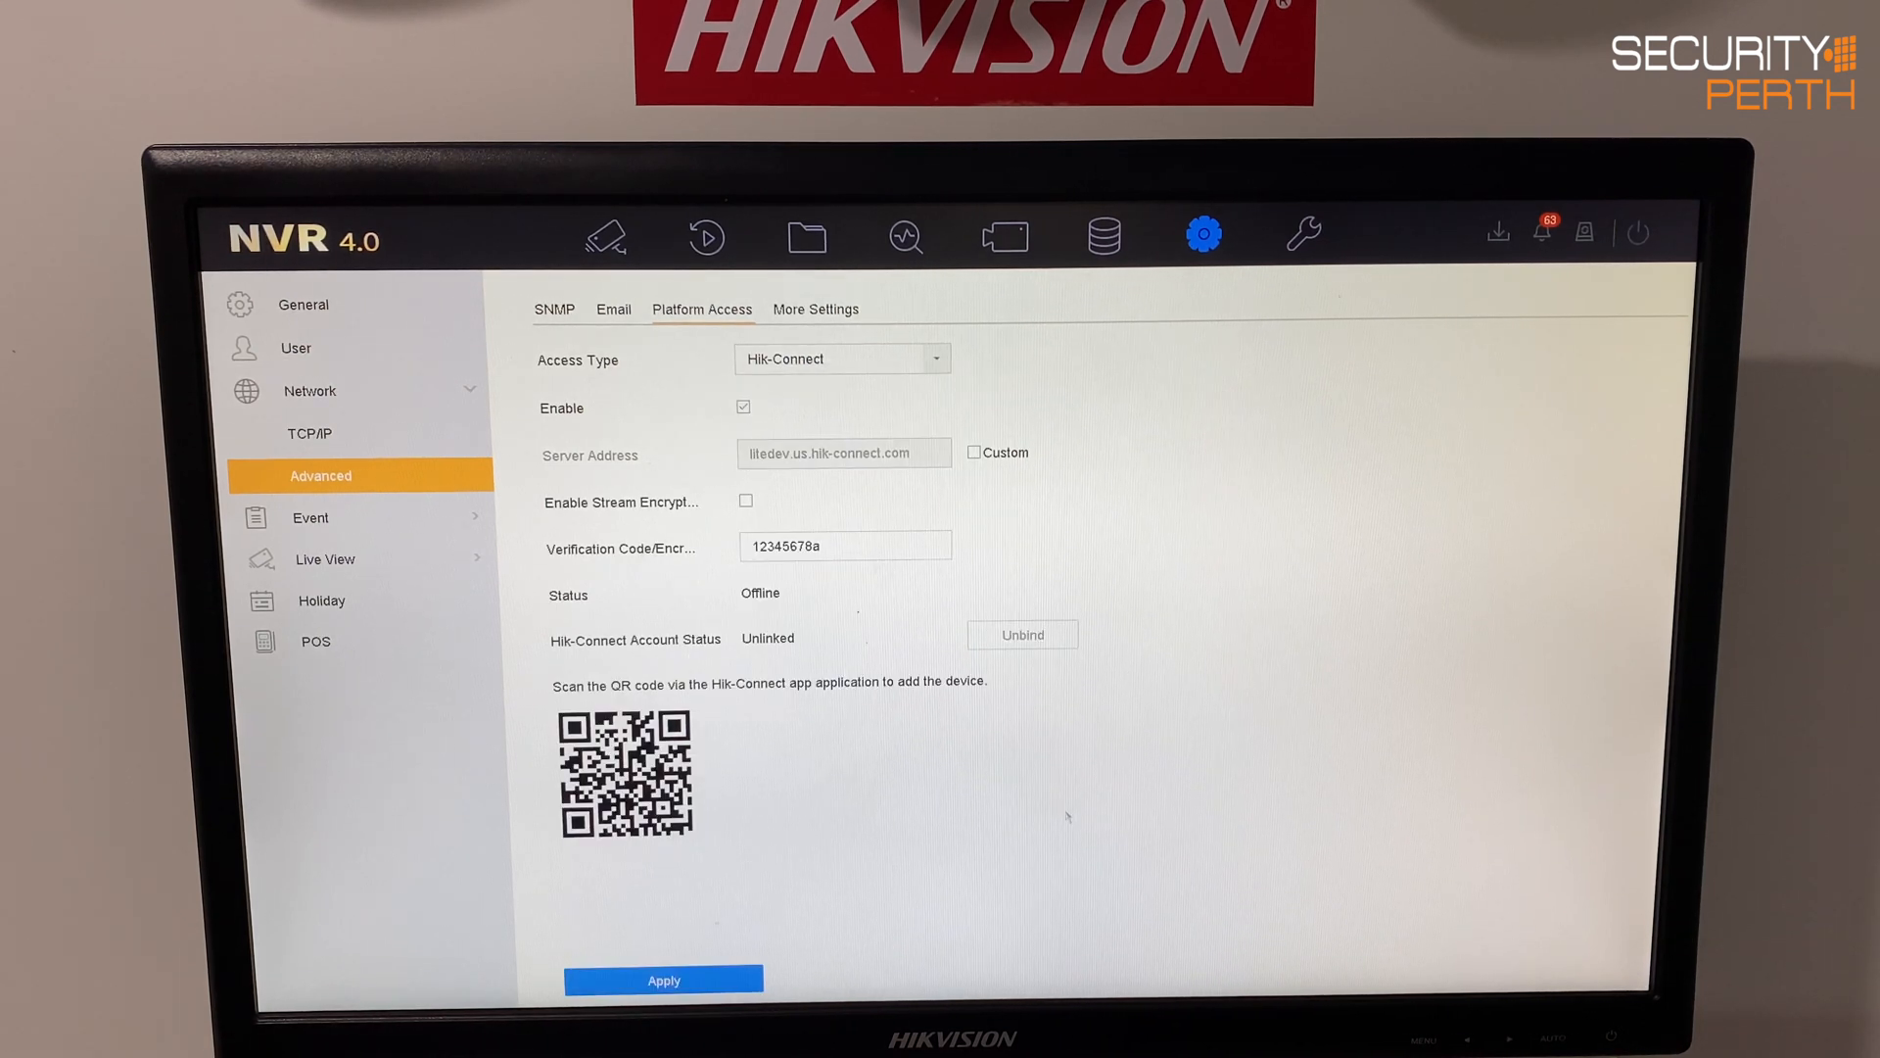
Toggle stream encryption on, dismiss the warning, turn it off, and apply the settings.
click(839, 544)
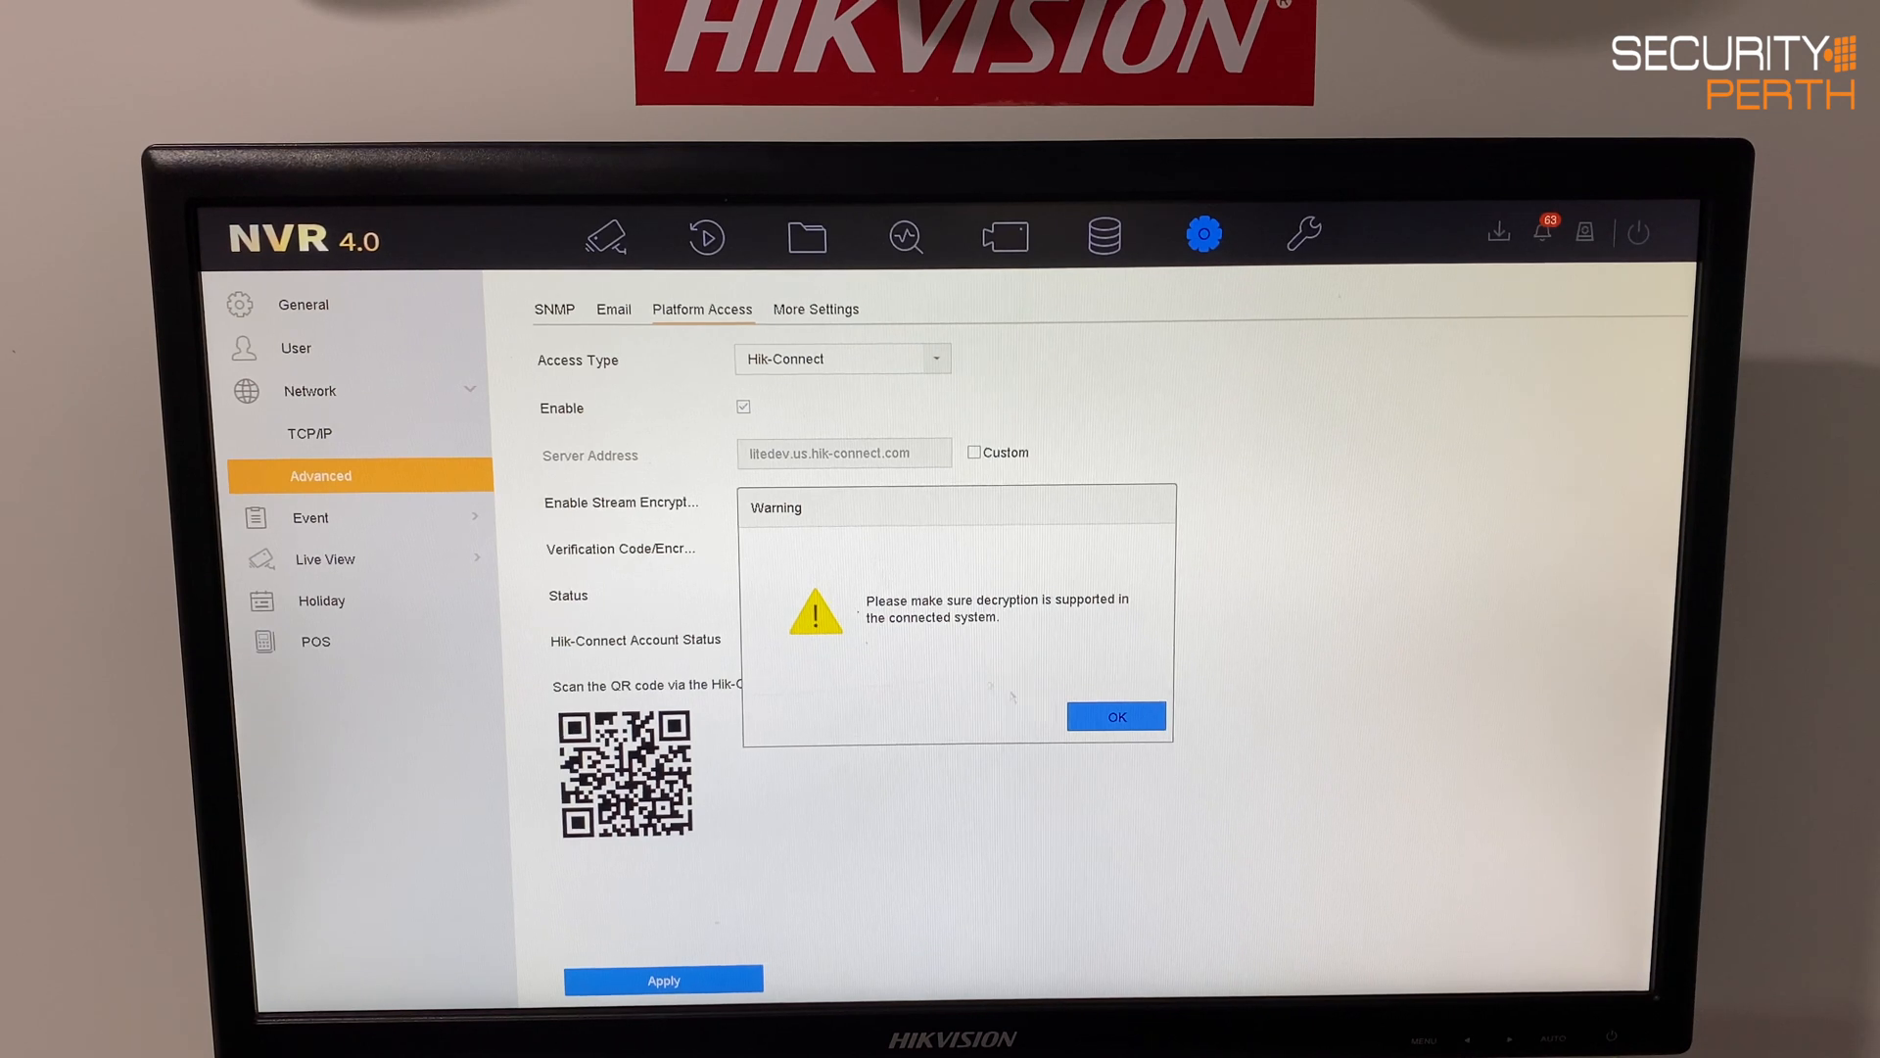
click(1114, 716)
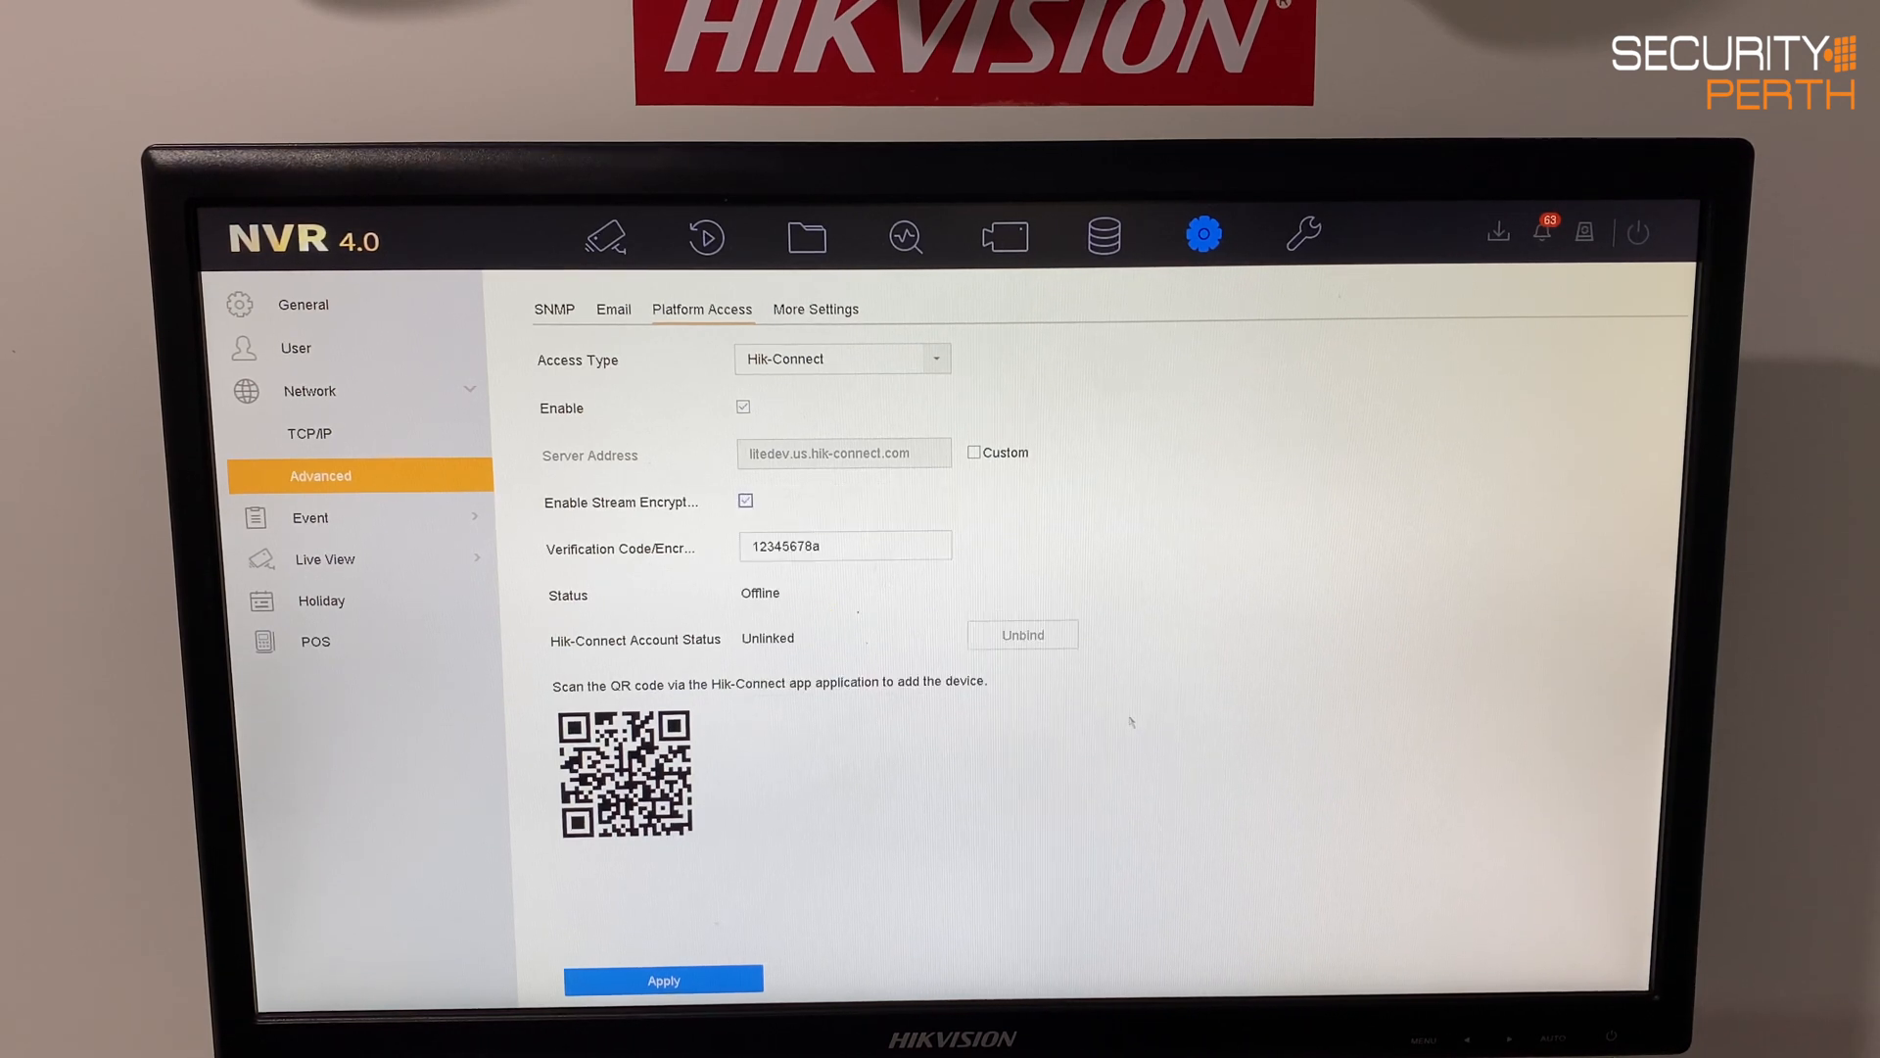
click(743, 500)
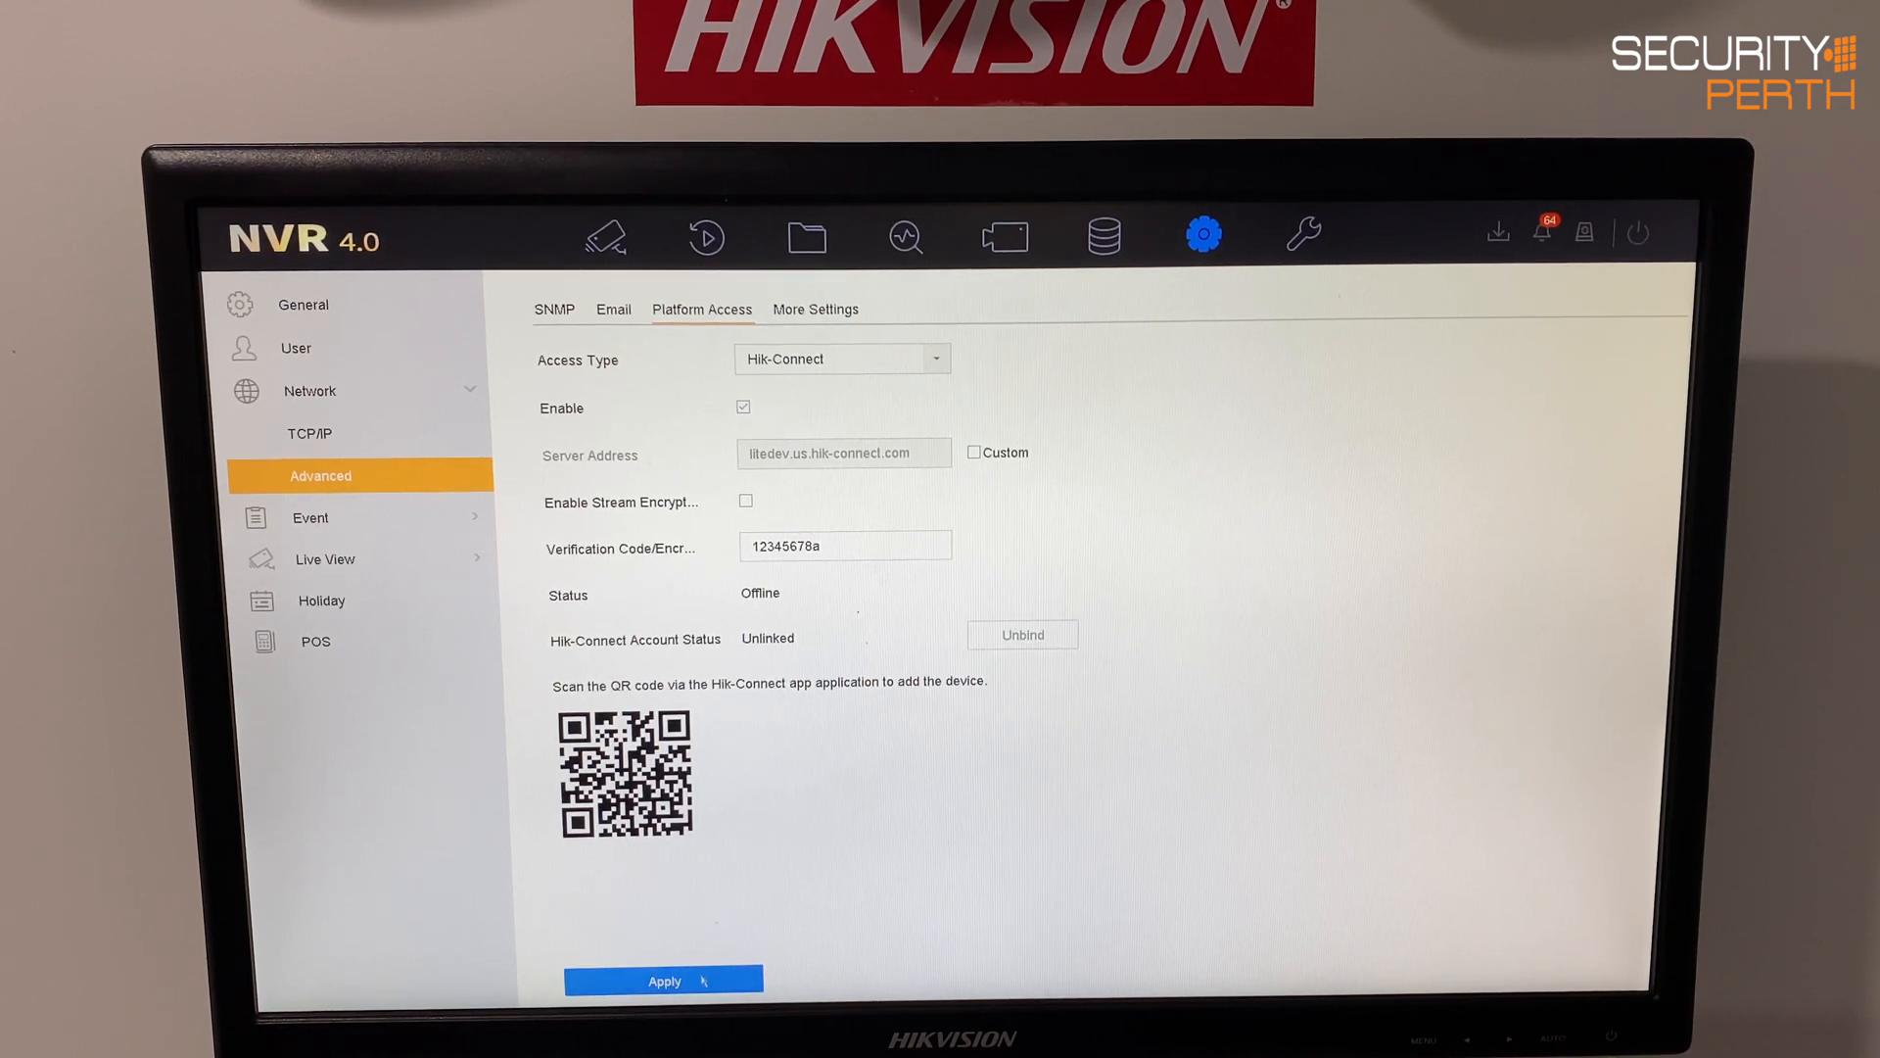
click(663, 979)
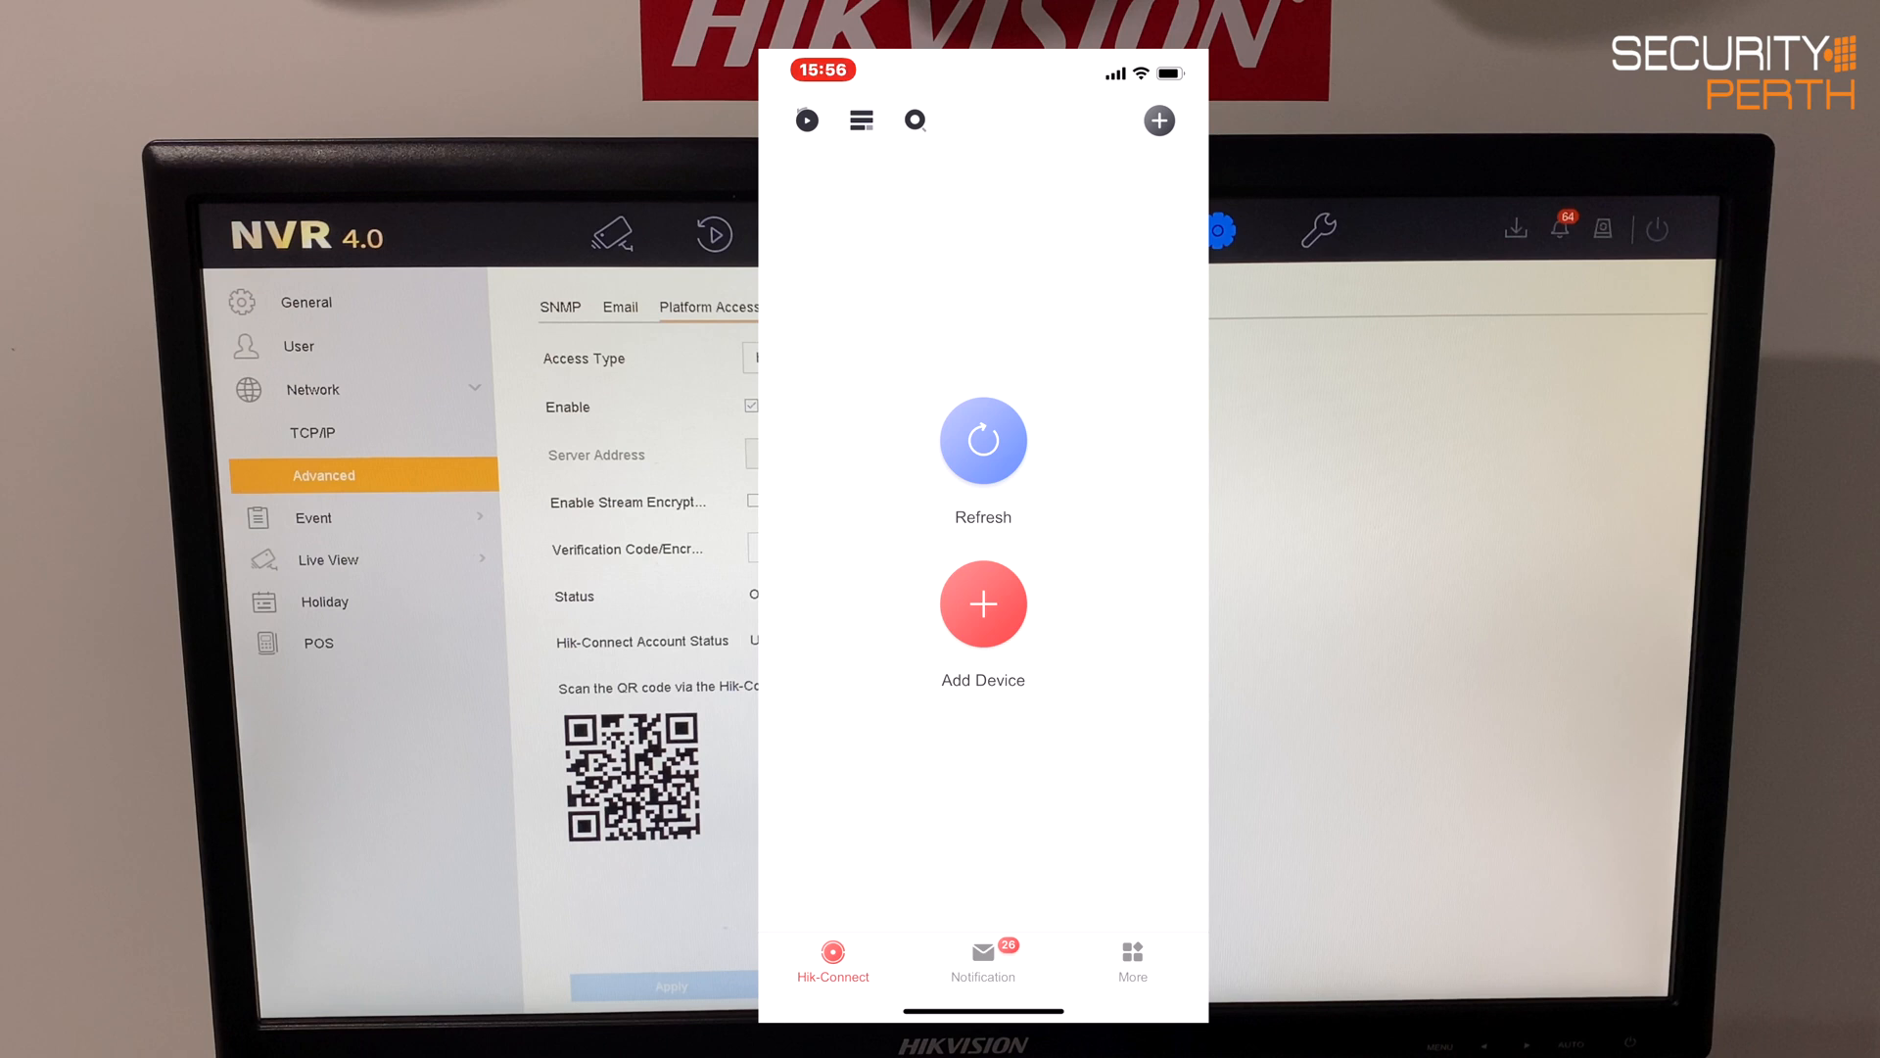
click(1131, 963)
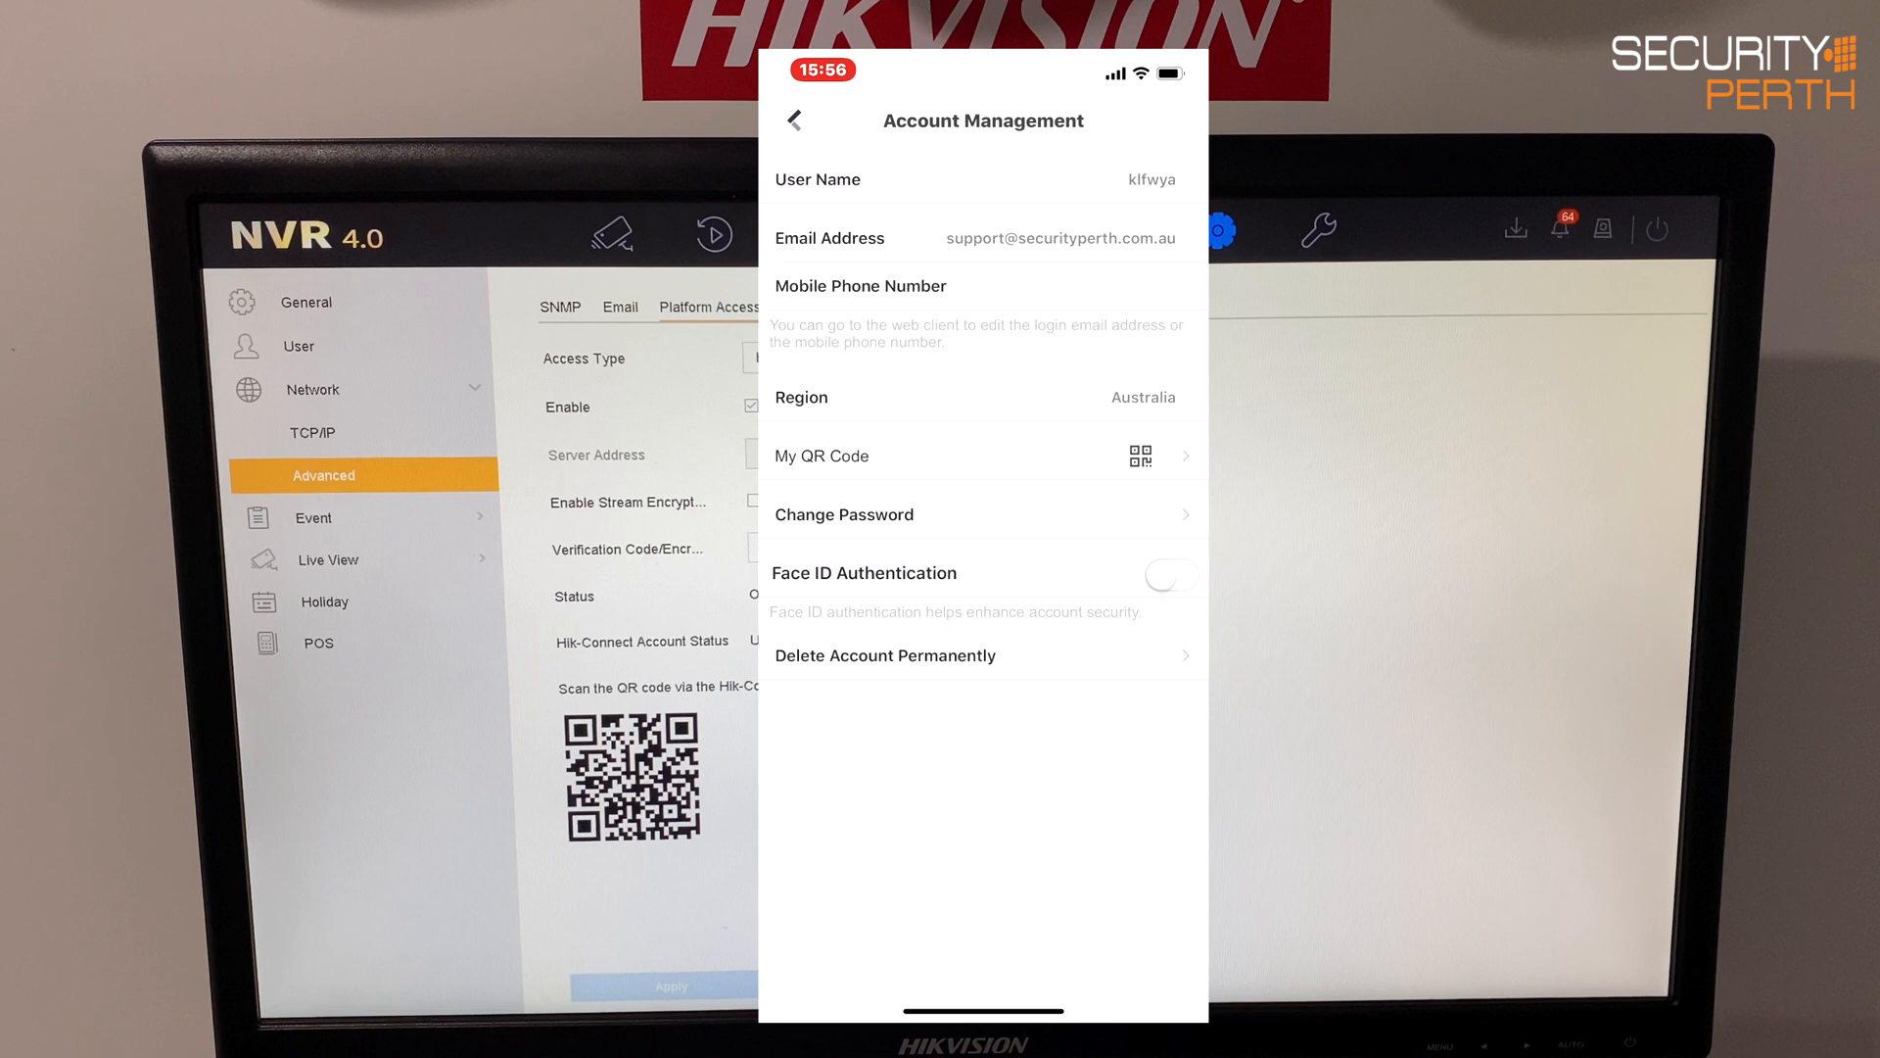
click(1172, 575)
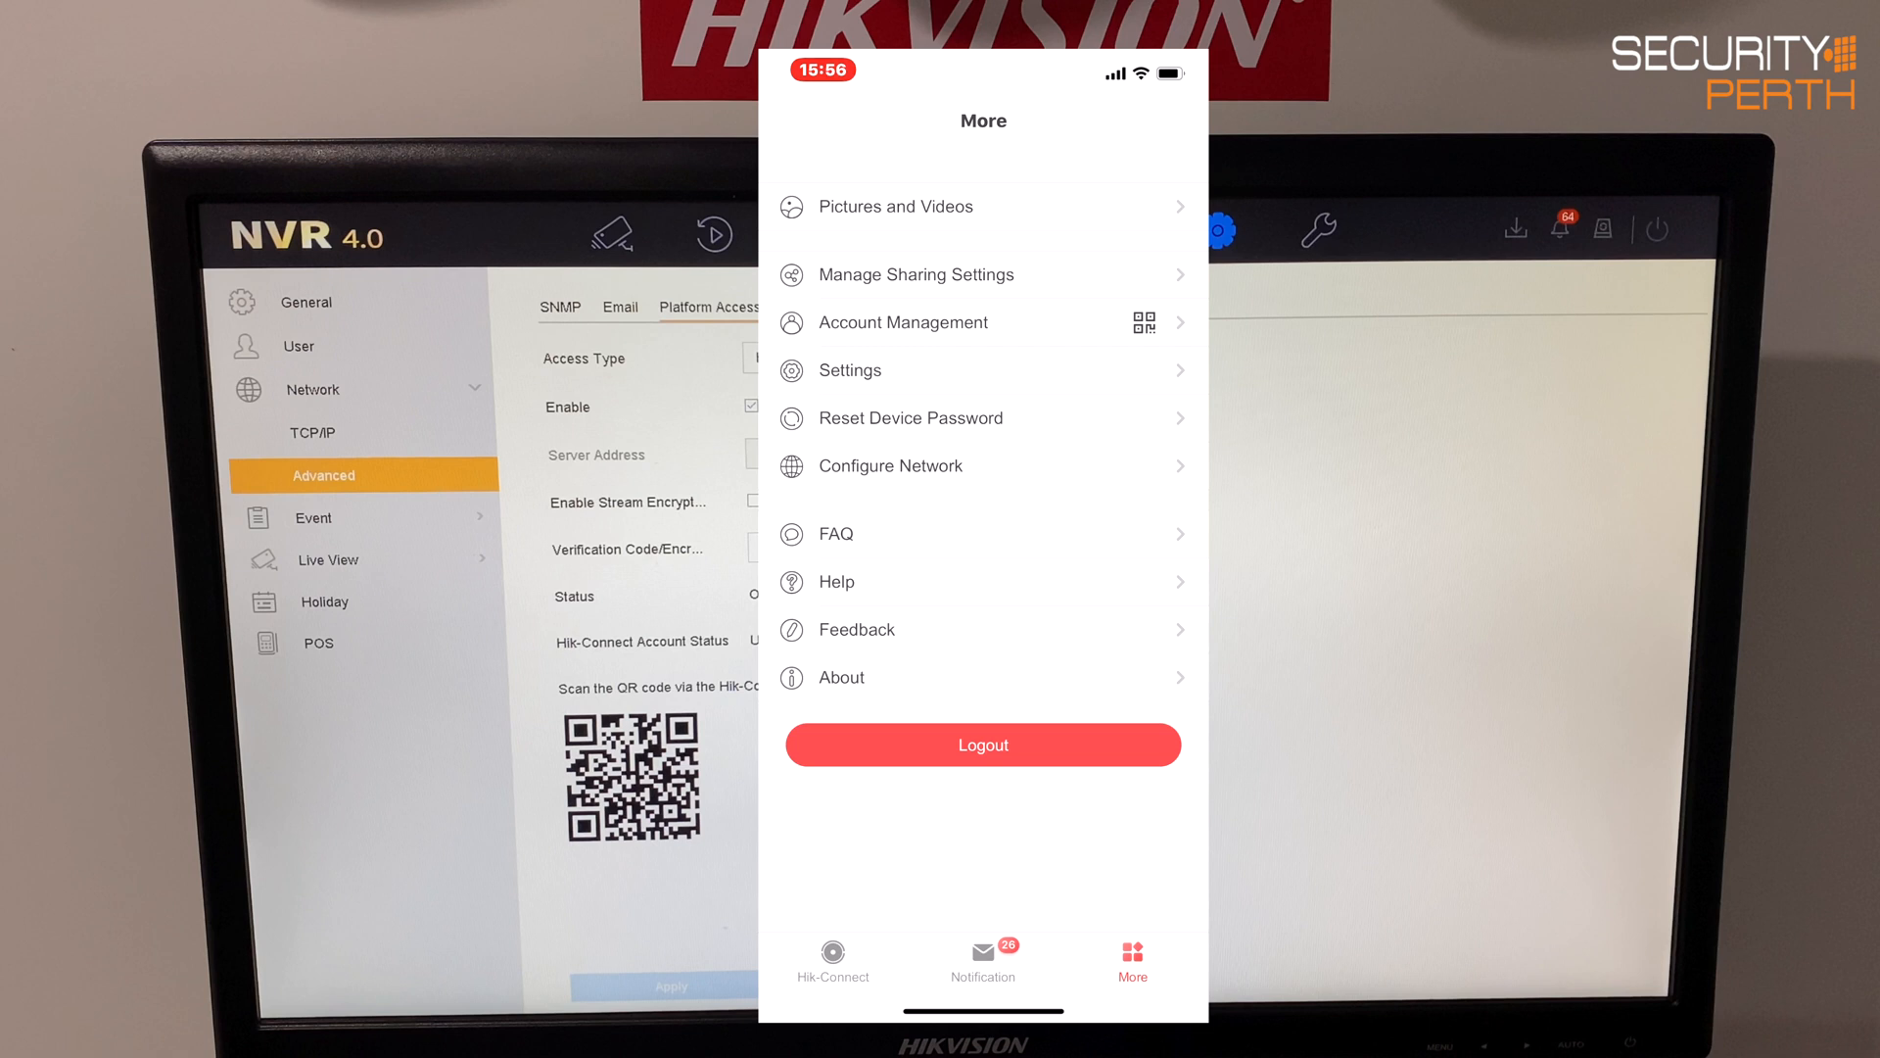
click(833, 965)
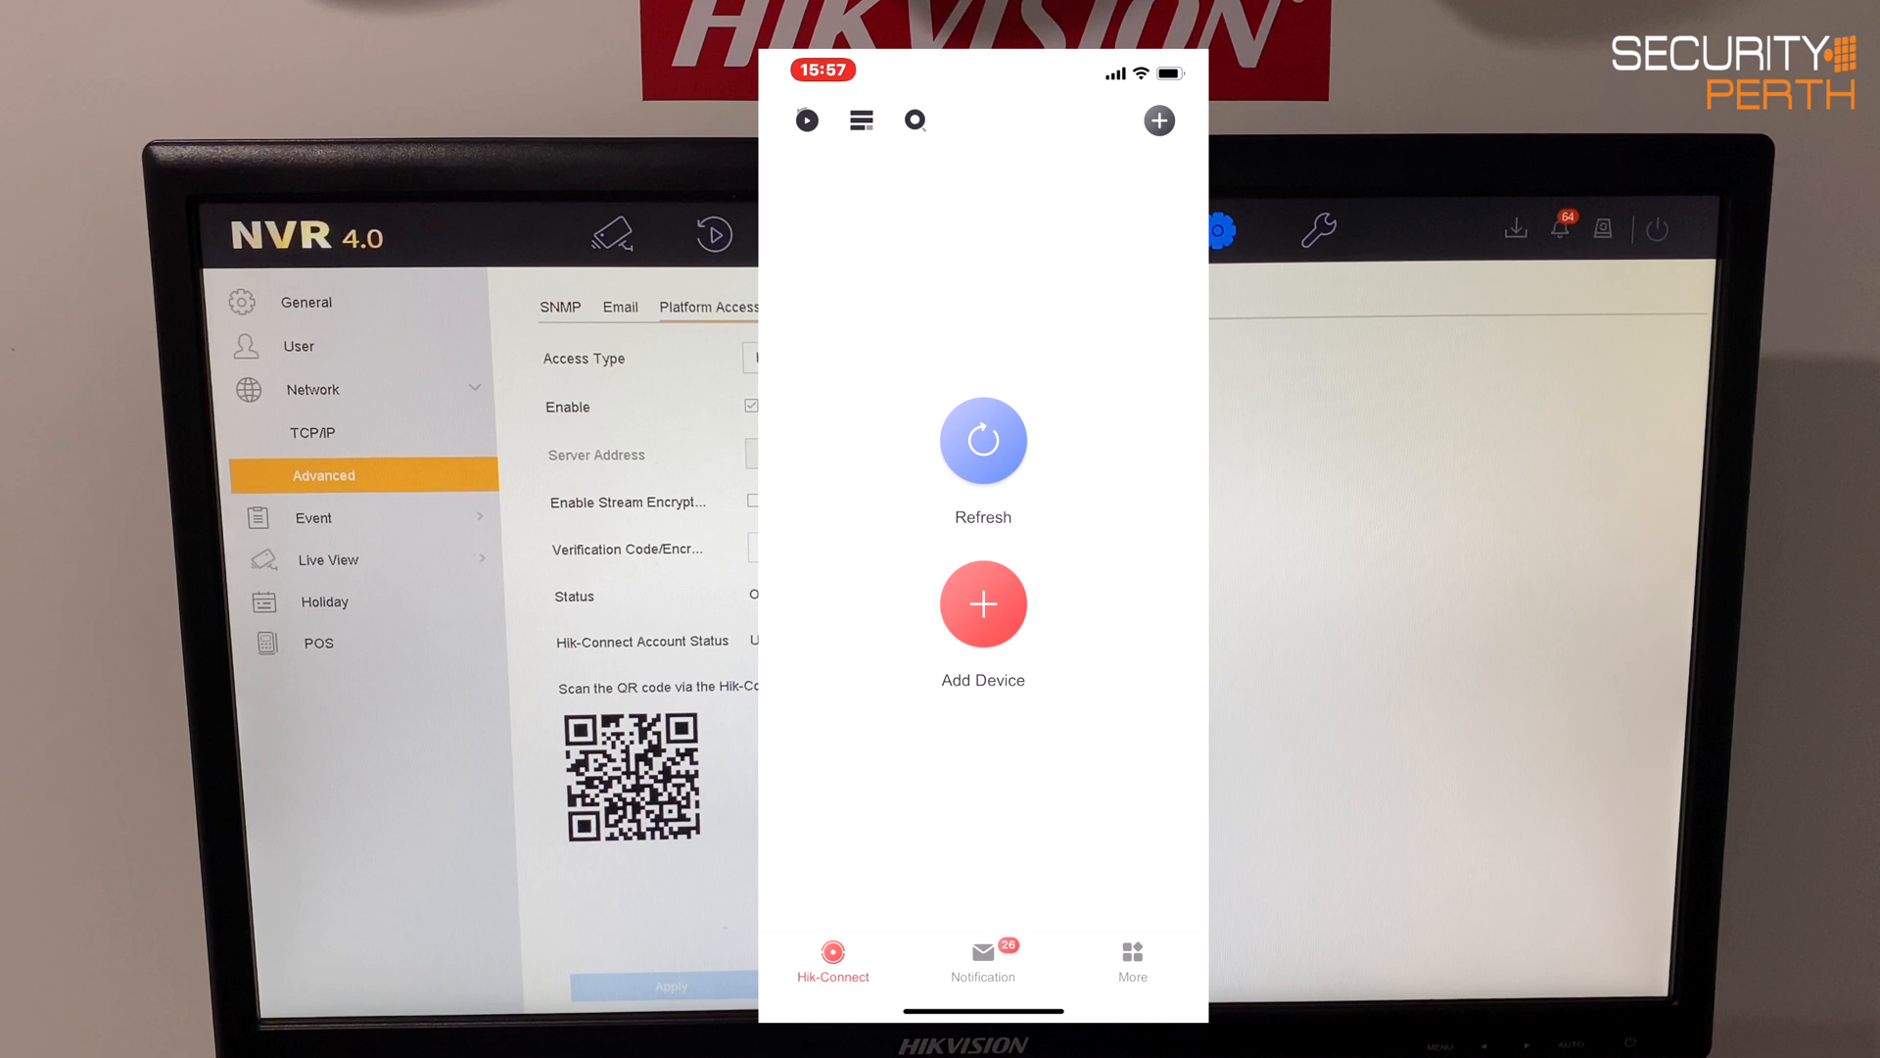
Scan the NVR's QR code, add the DS-7616NI-I2-16P, and continue past completion.
click(982, 605)
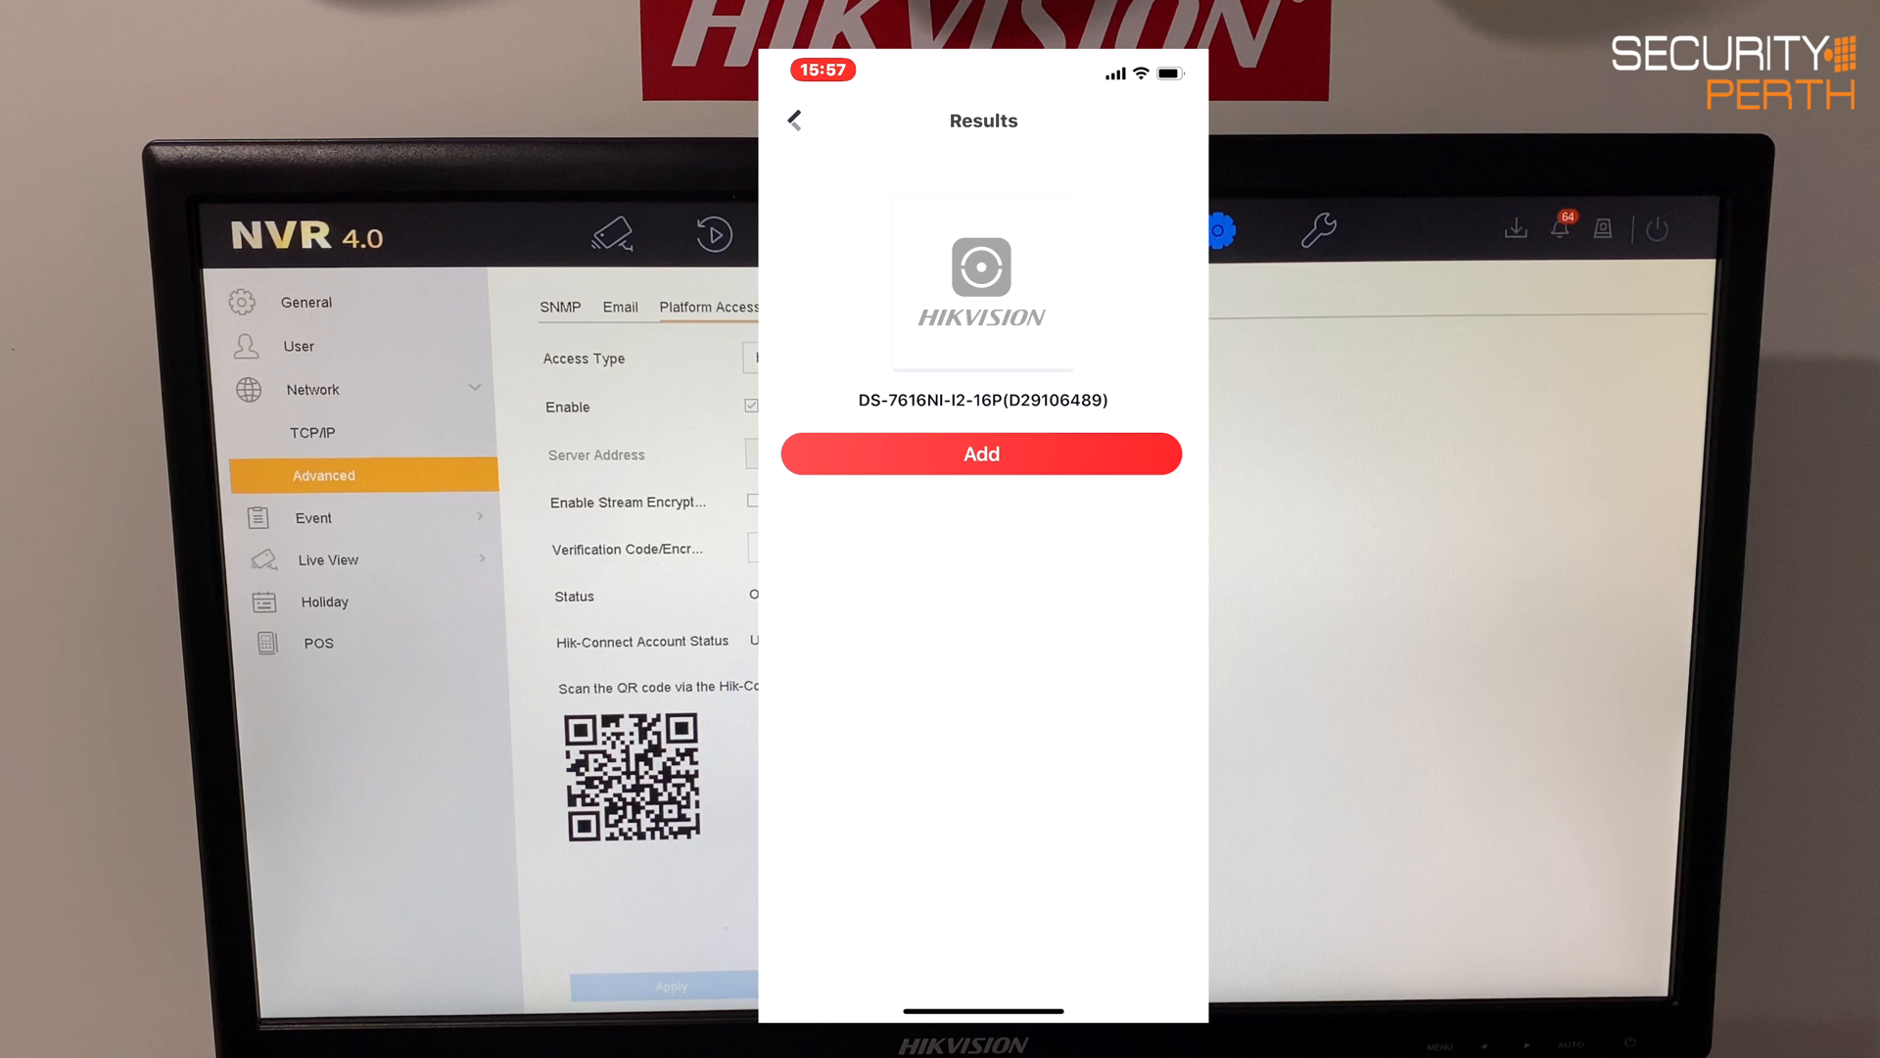
click(982, 454)
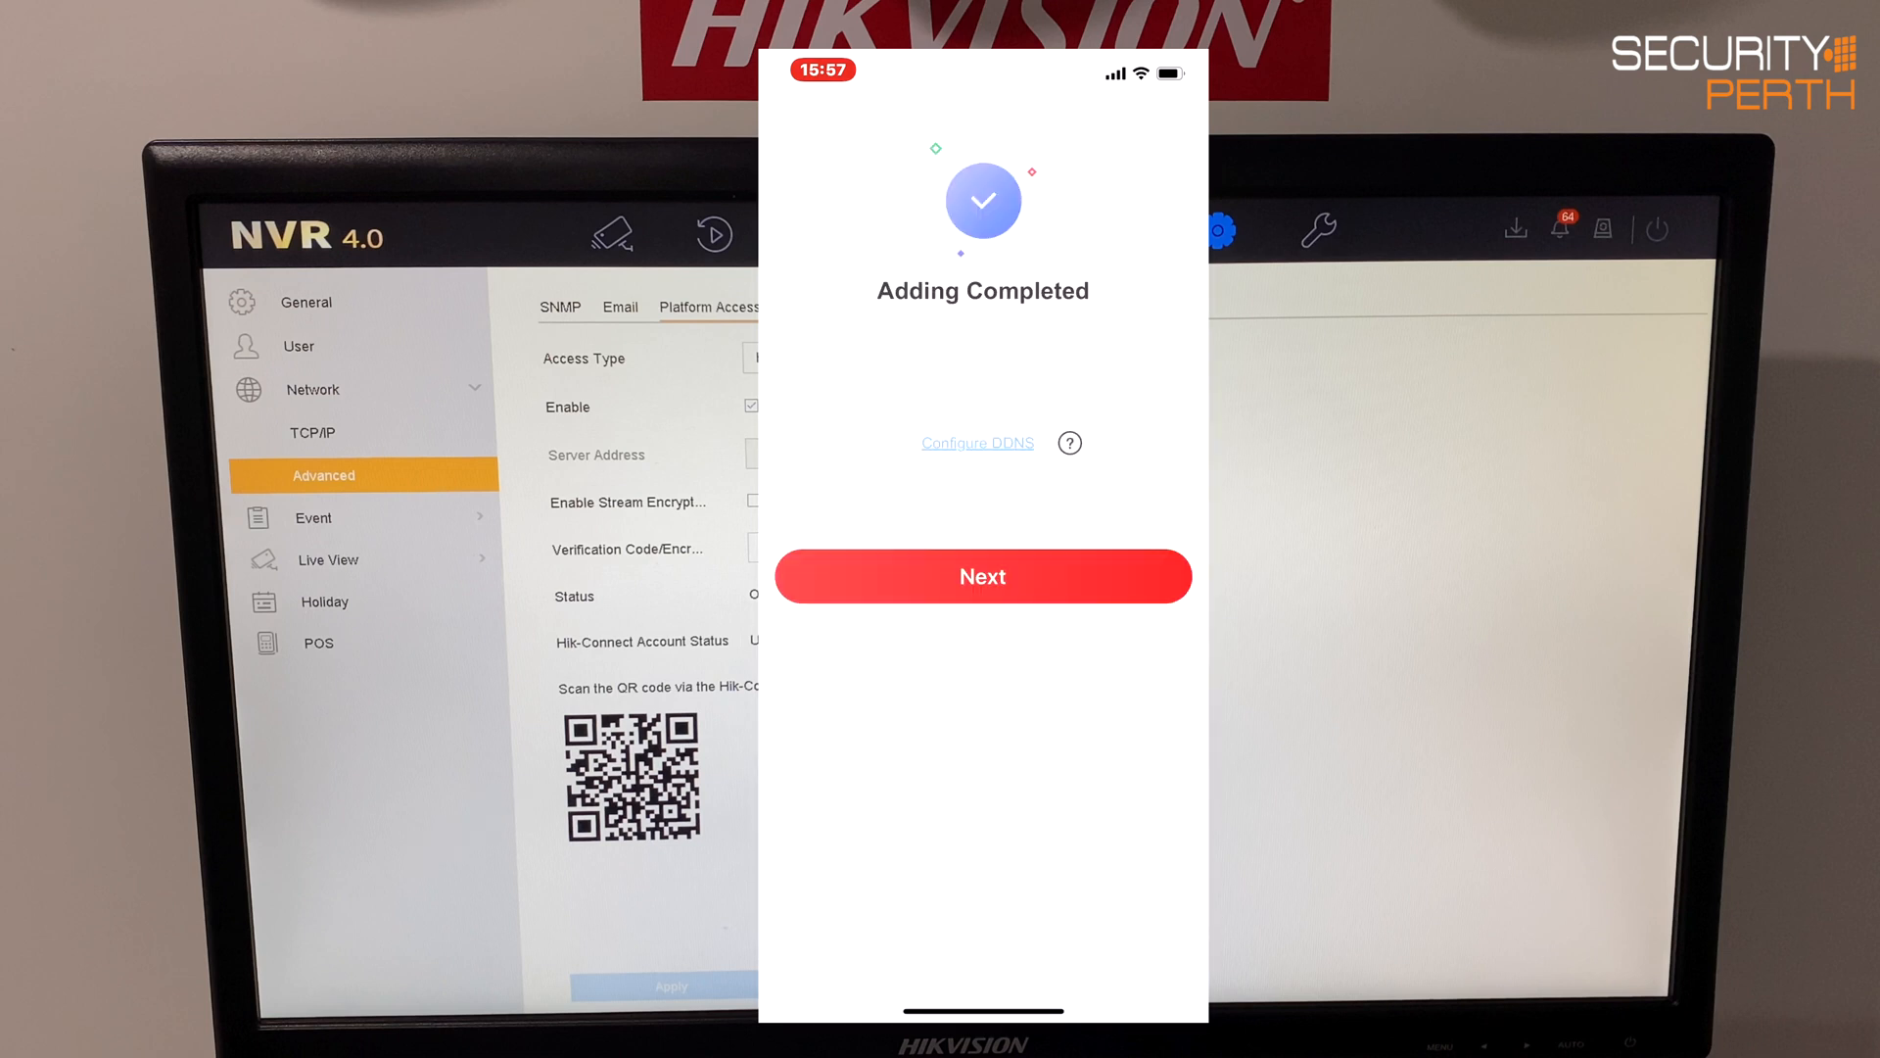
click(983, 576)
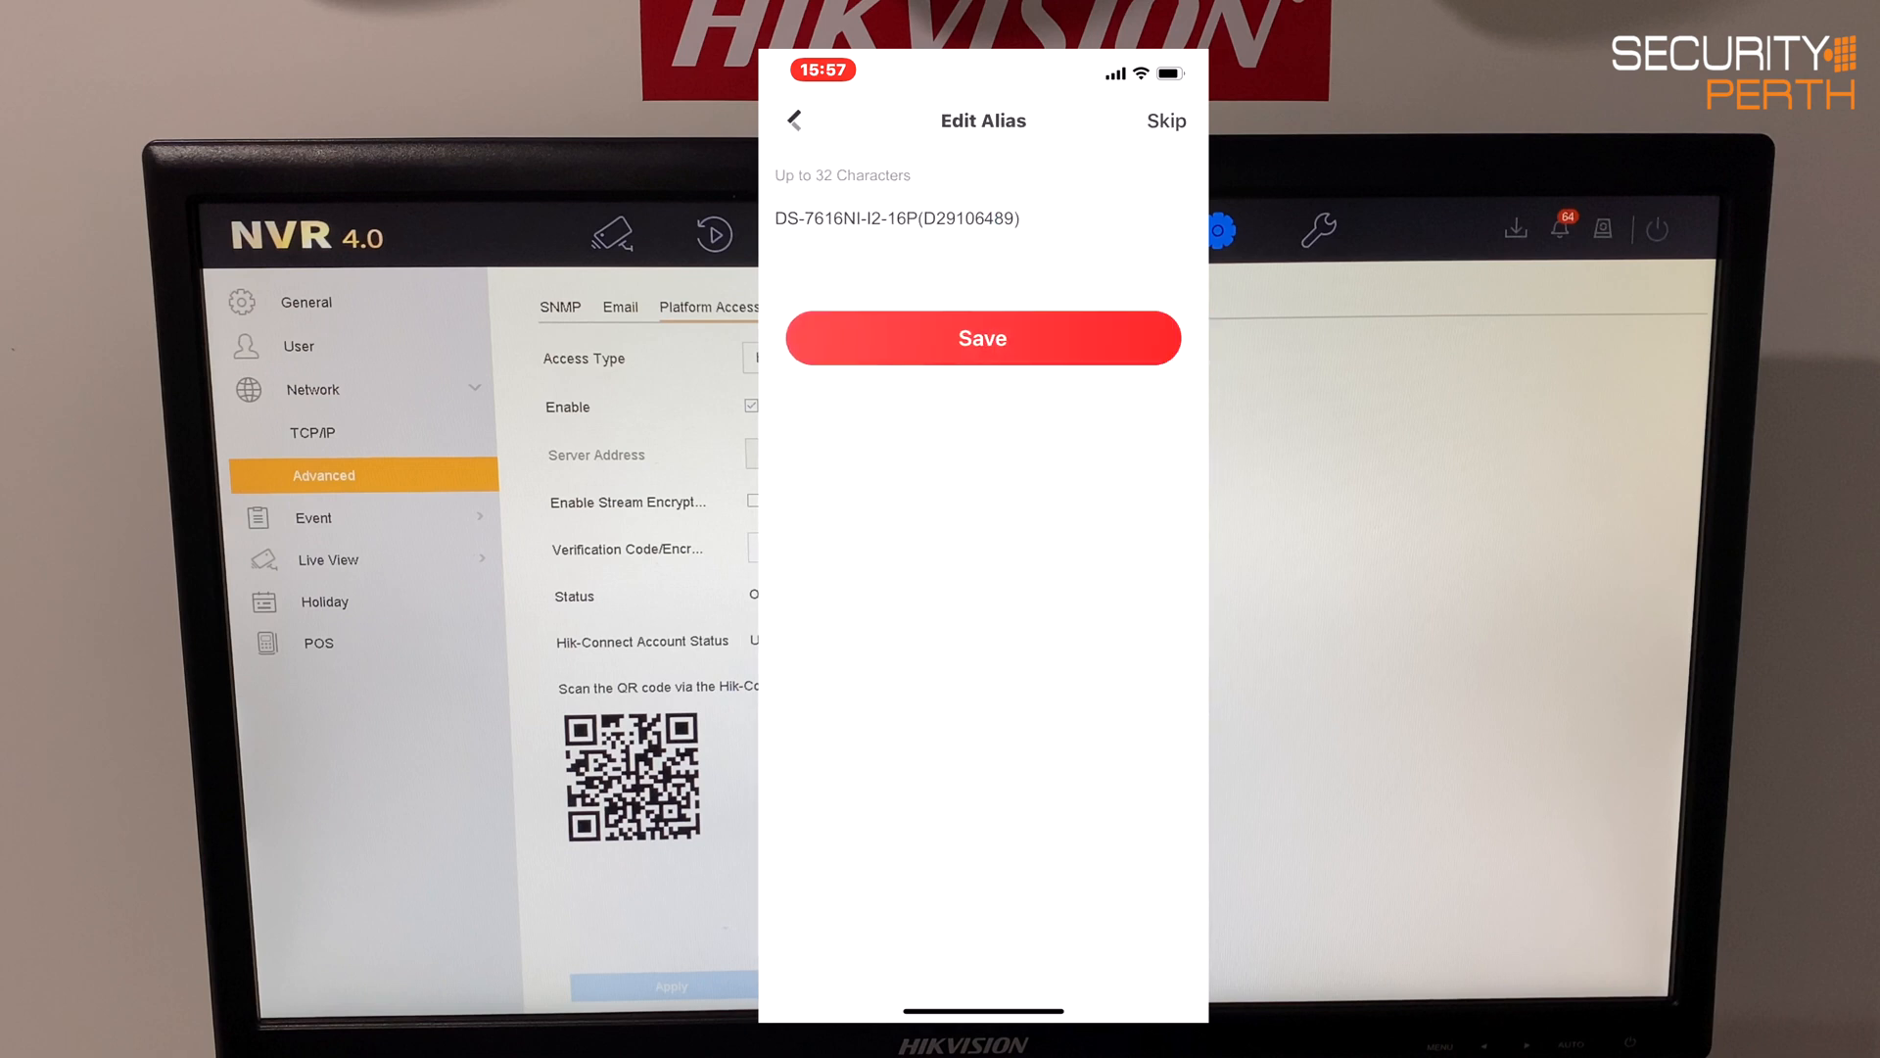
Replace the recorder's default alias with 'Demo room' and save.
click(897, 218)
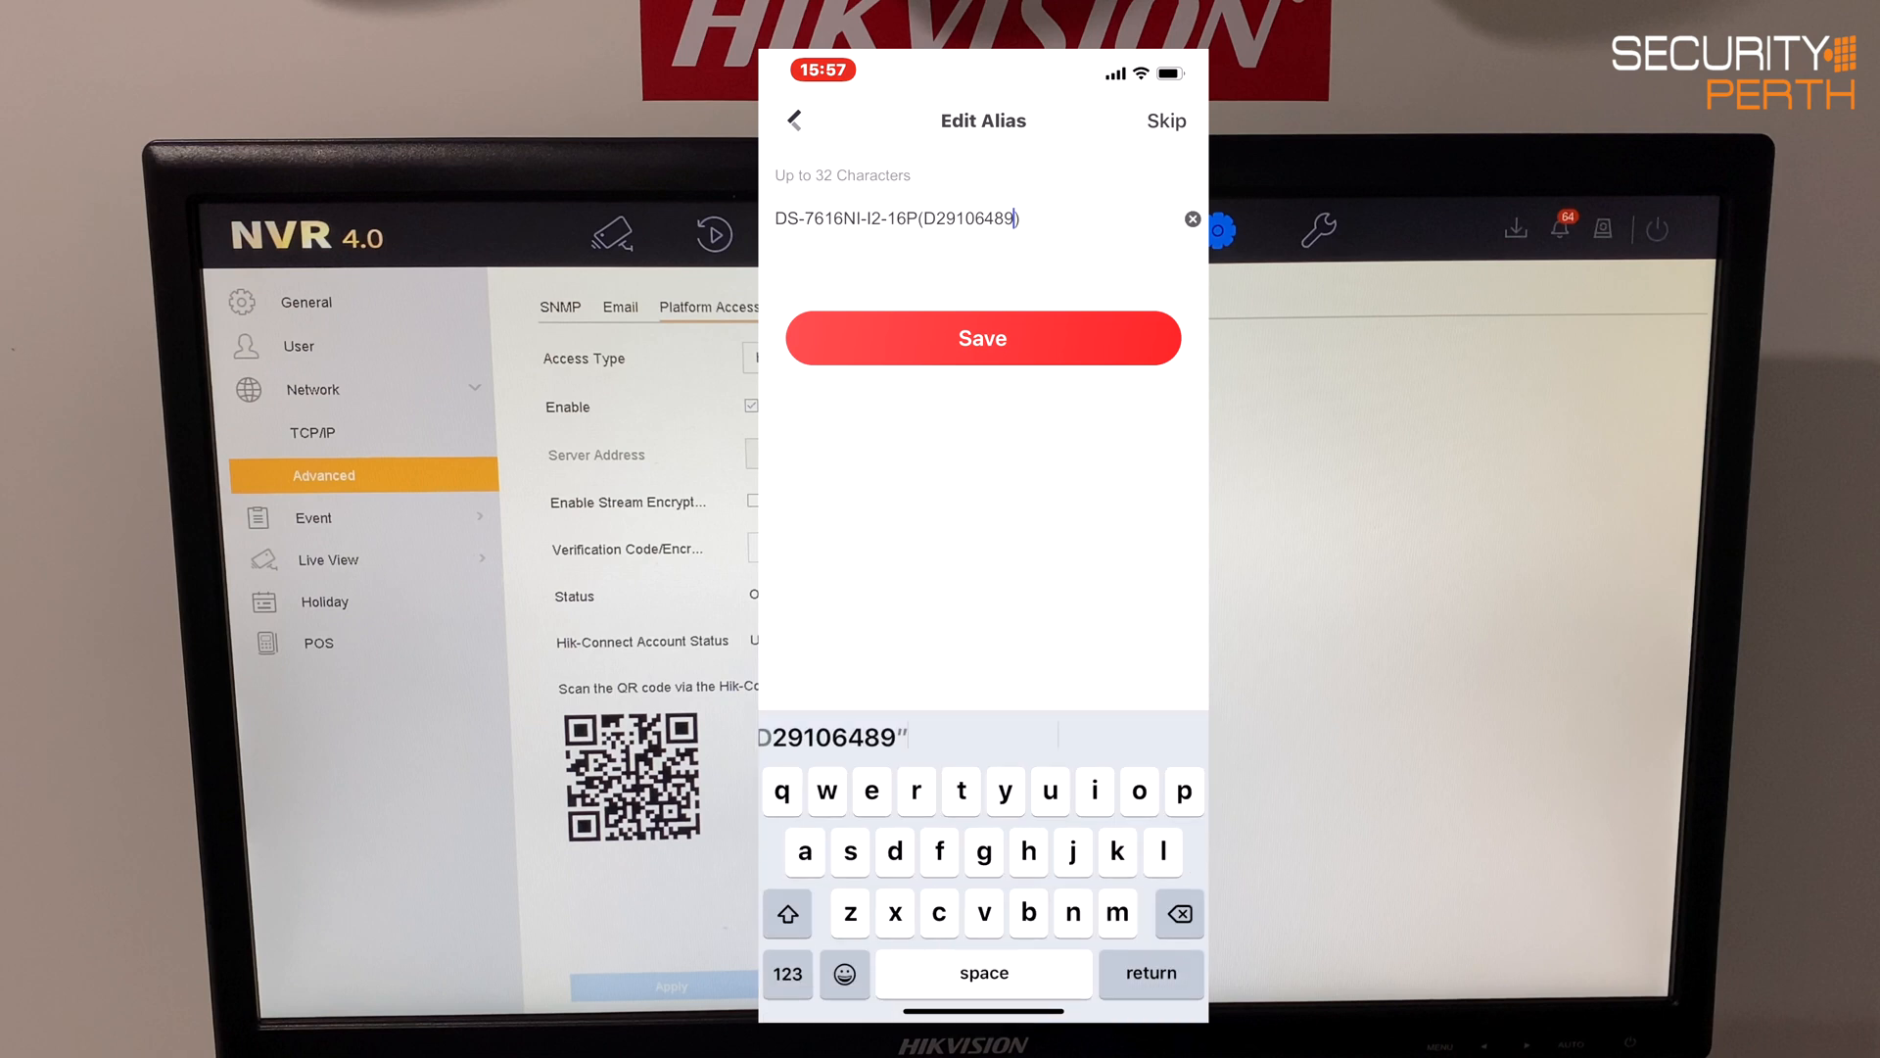
click(1191, 219)
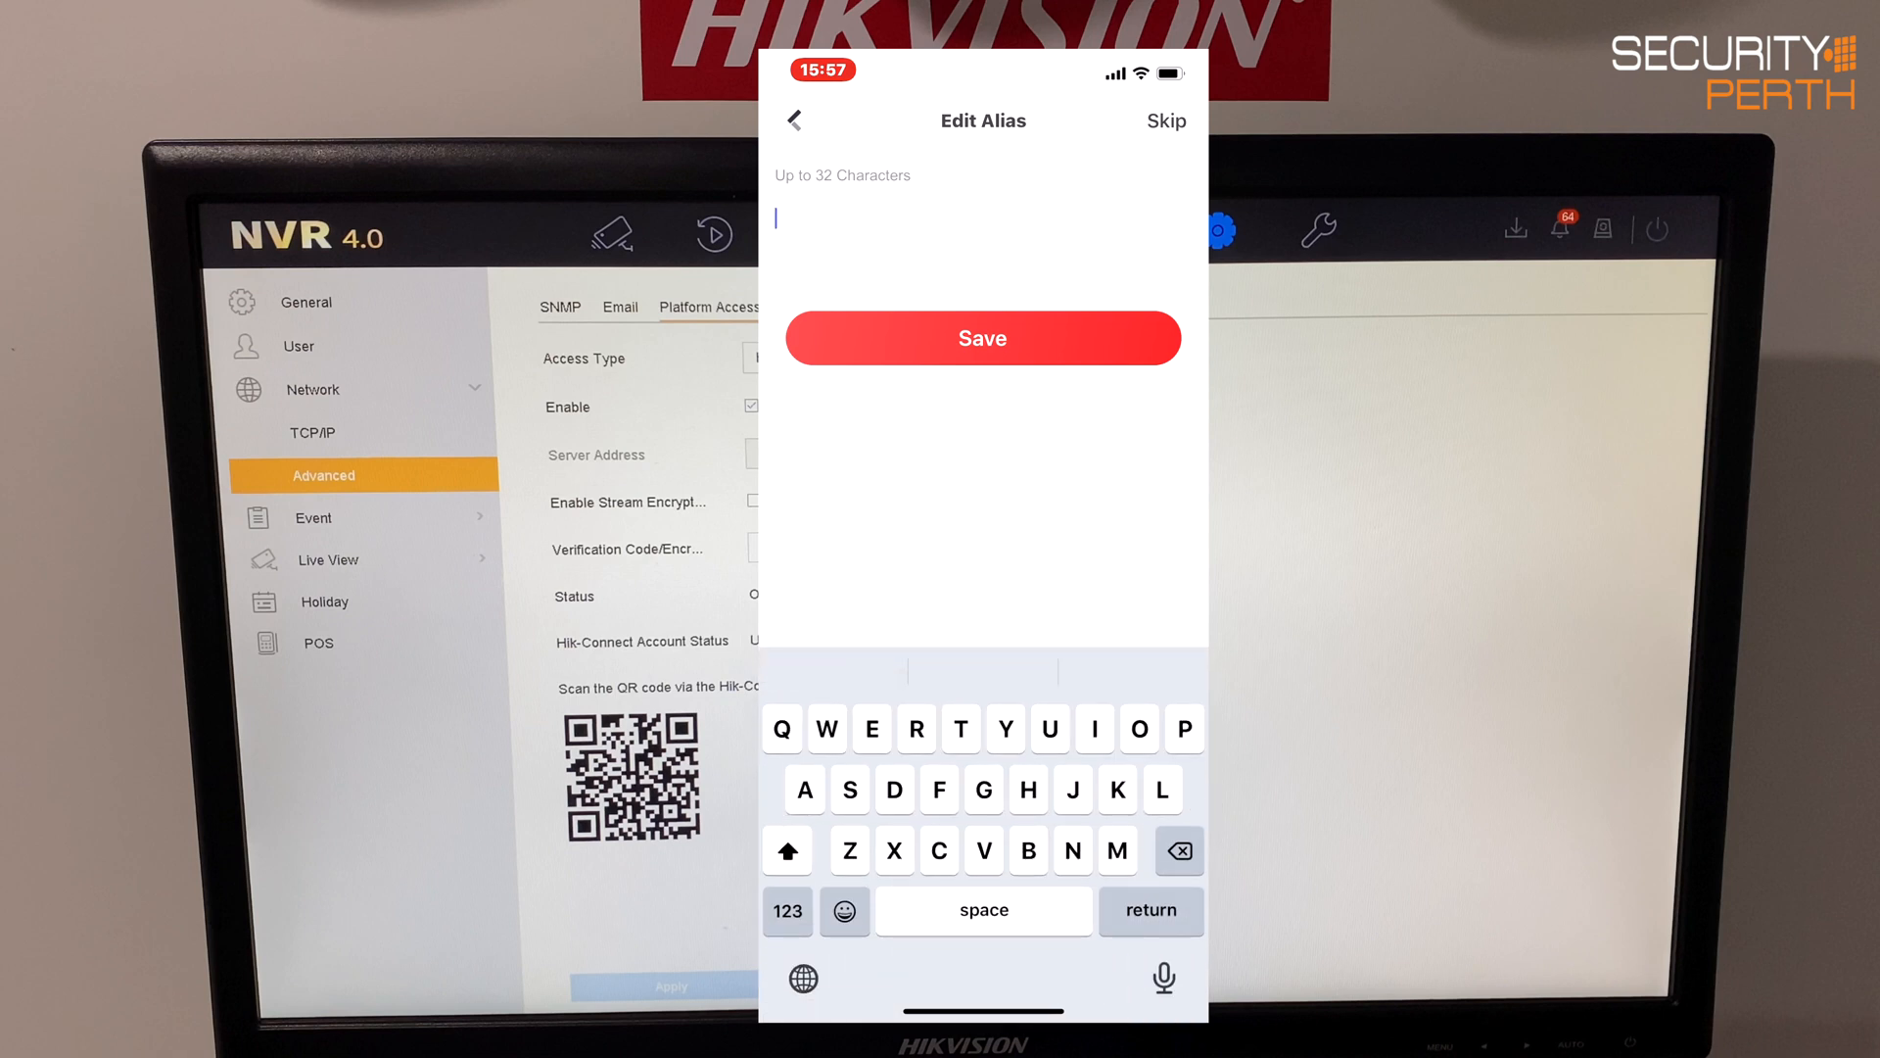
text(Demo room)
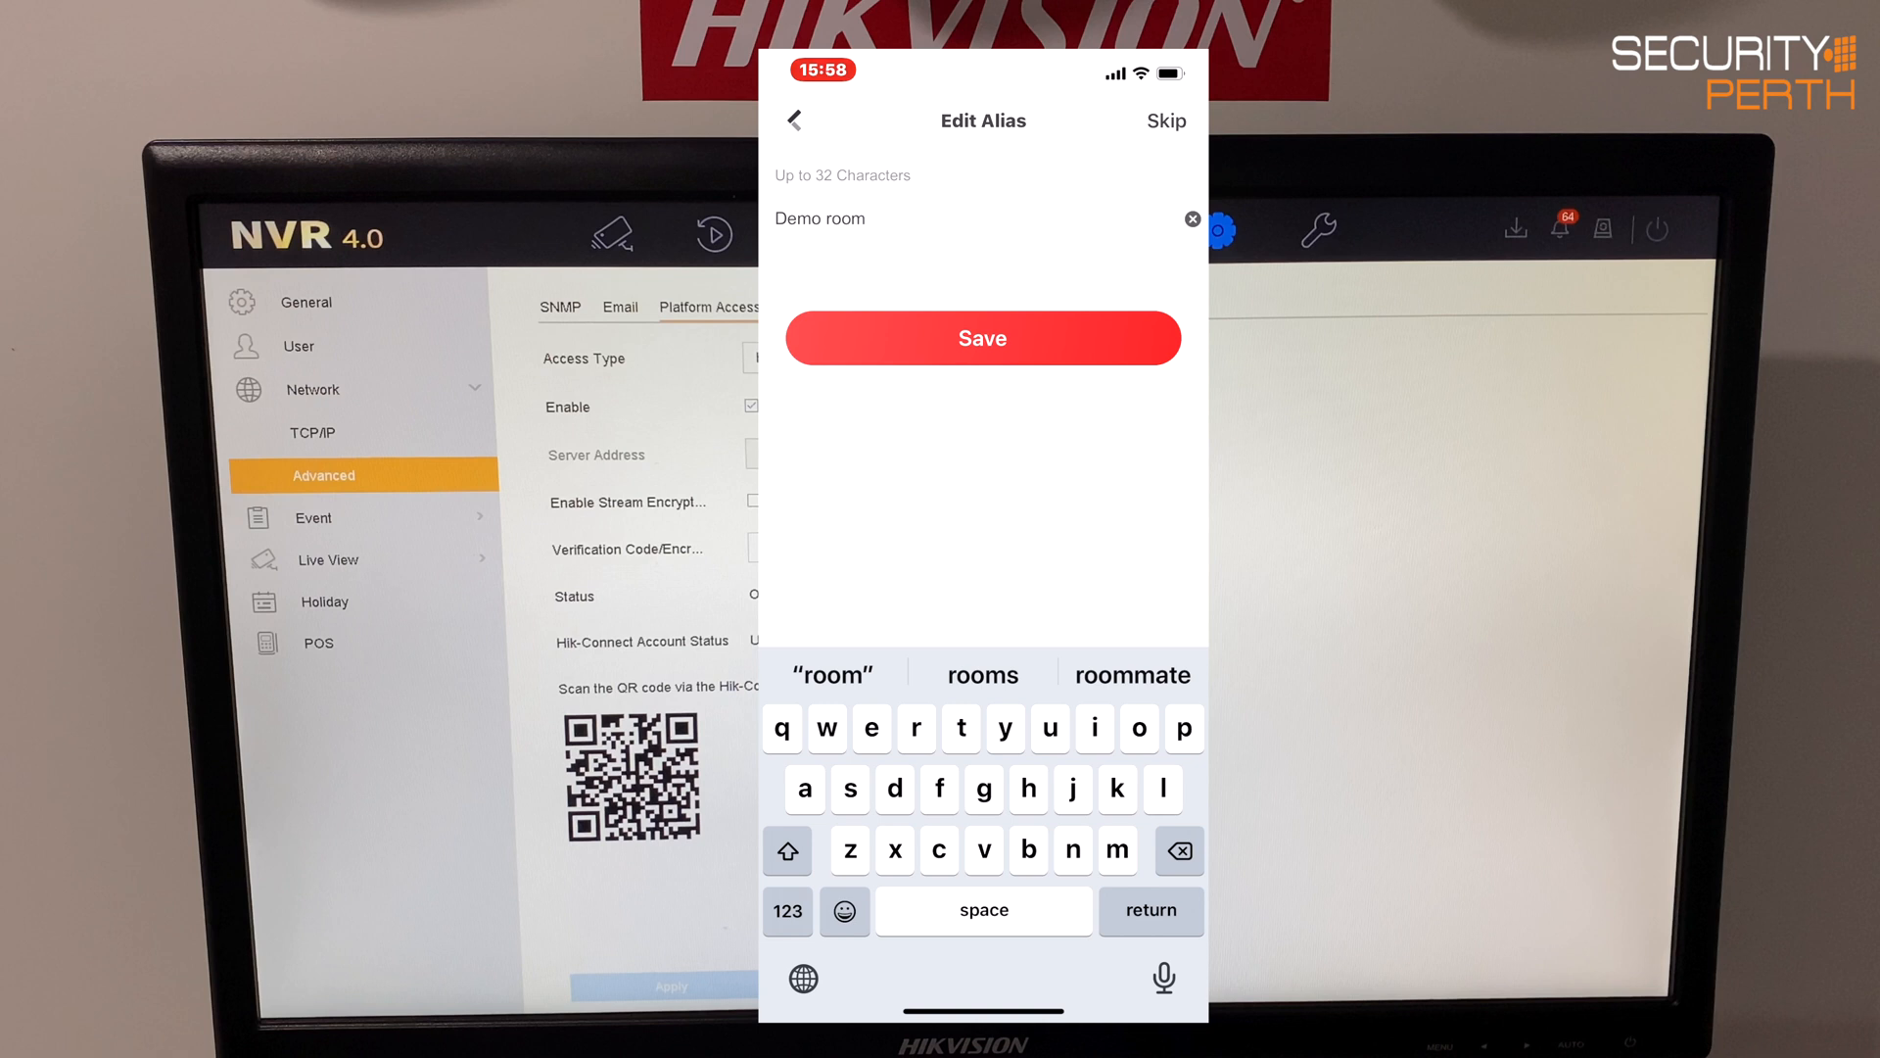
click(982, 337)
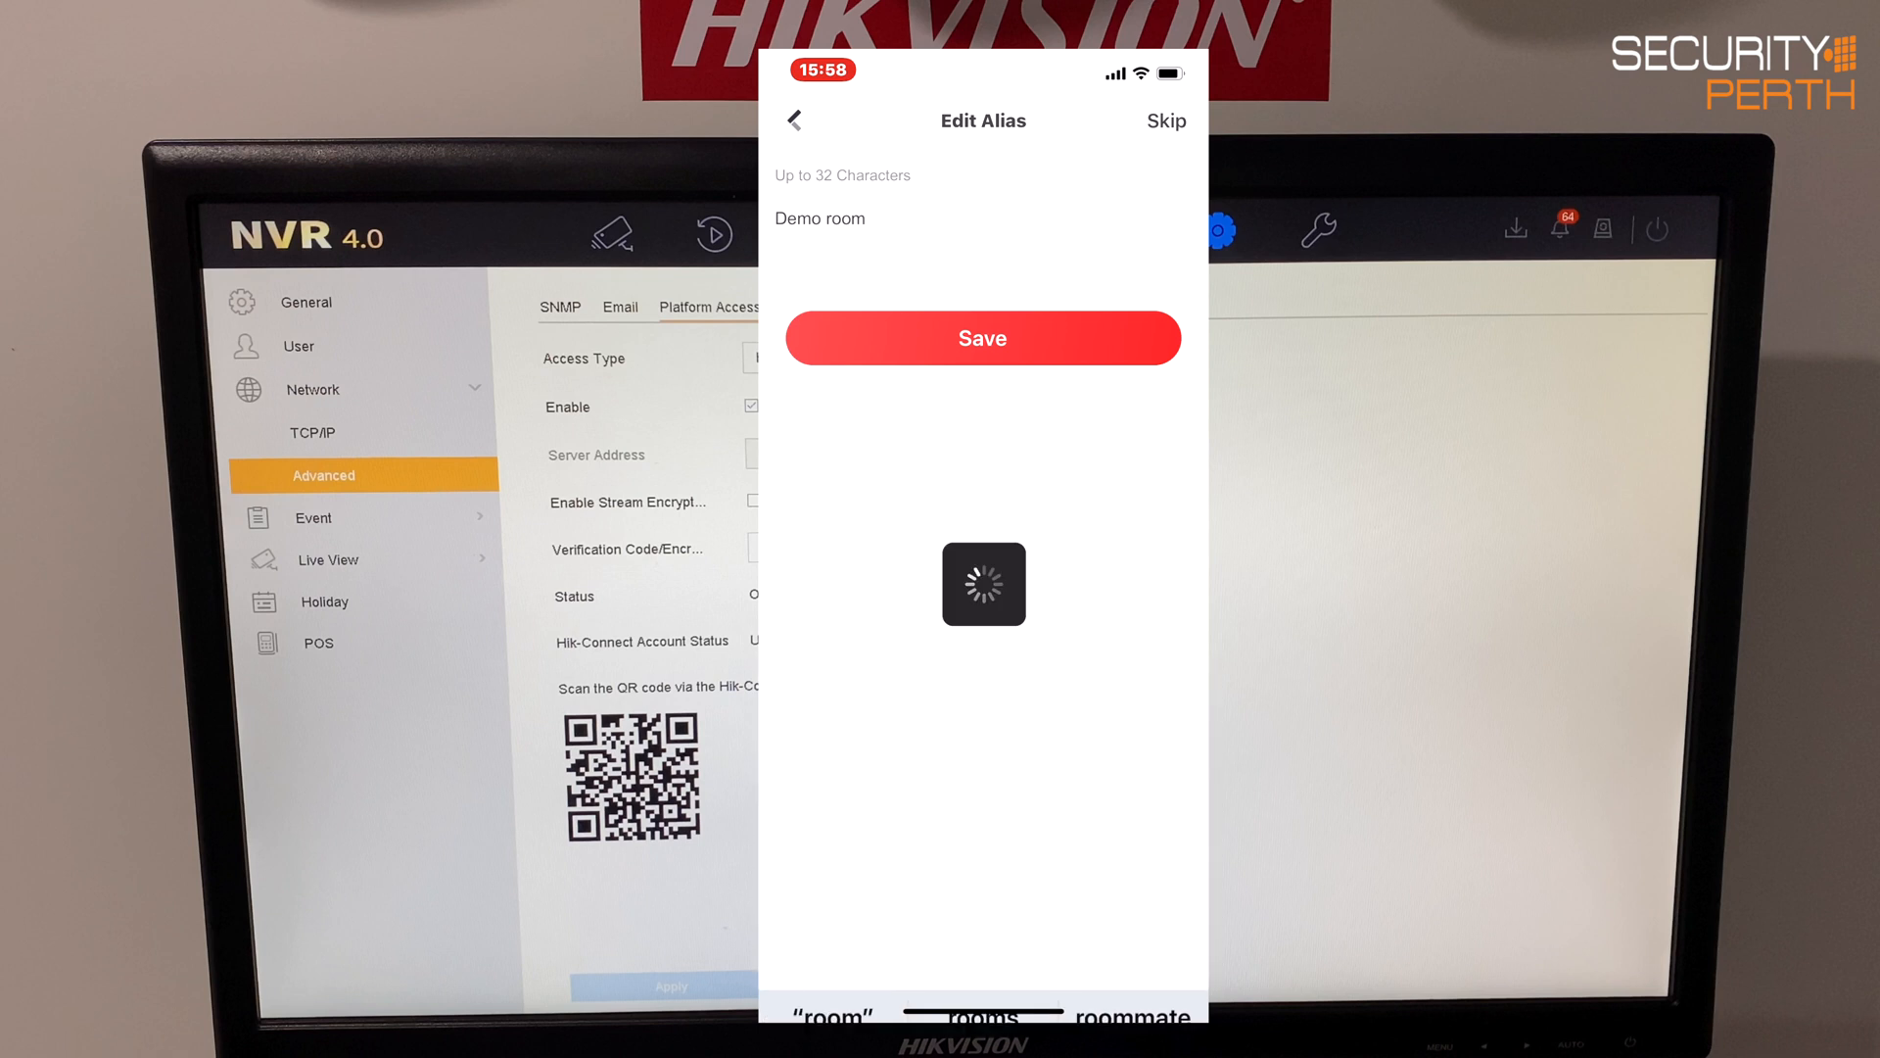
click(982, 336)
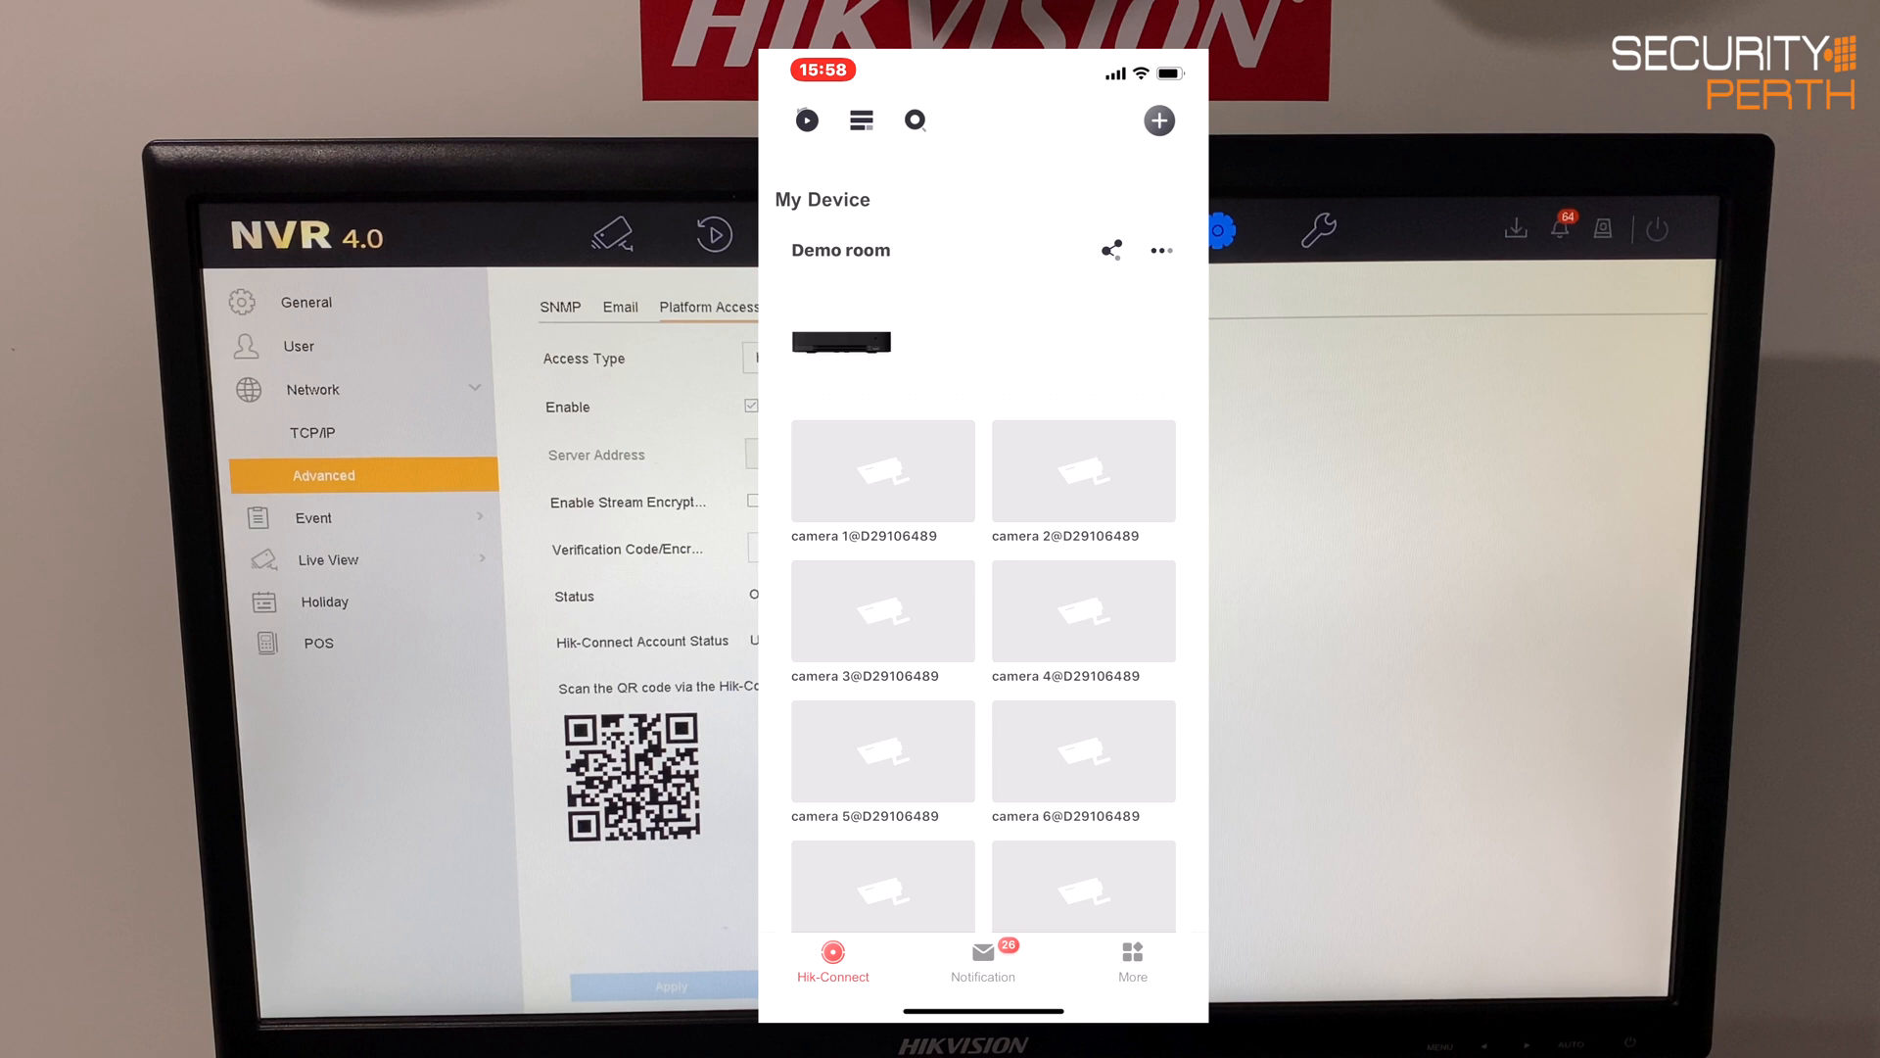
Open live view of the Demo room cameras, then leave it.
click(882, 470)
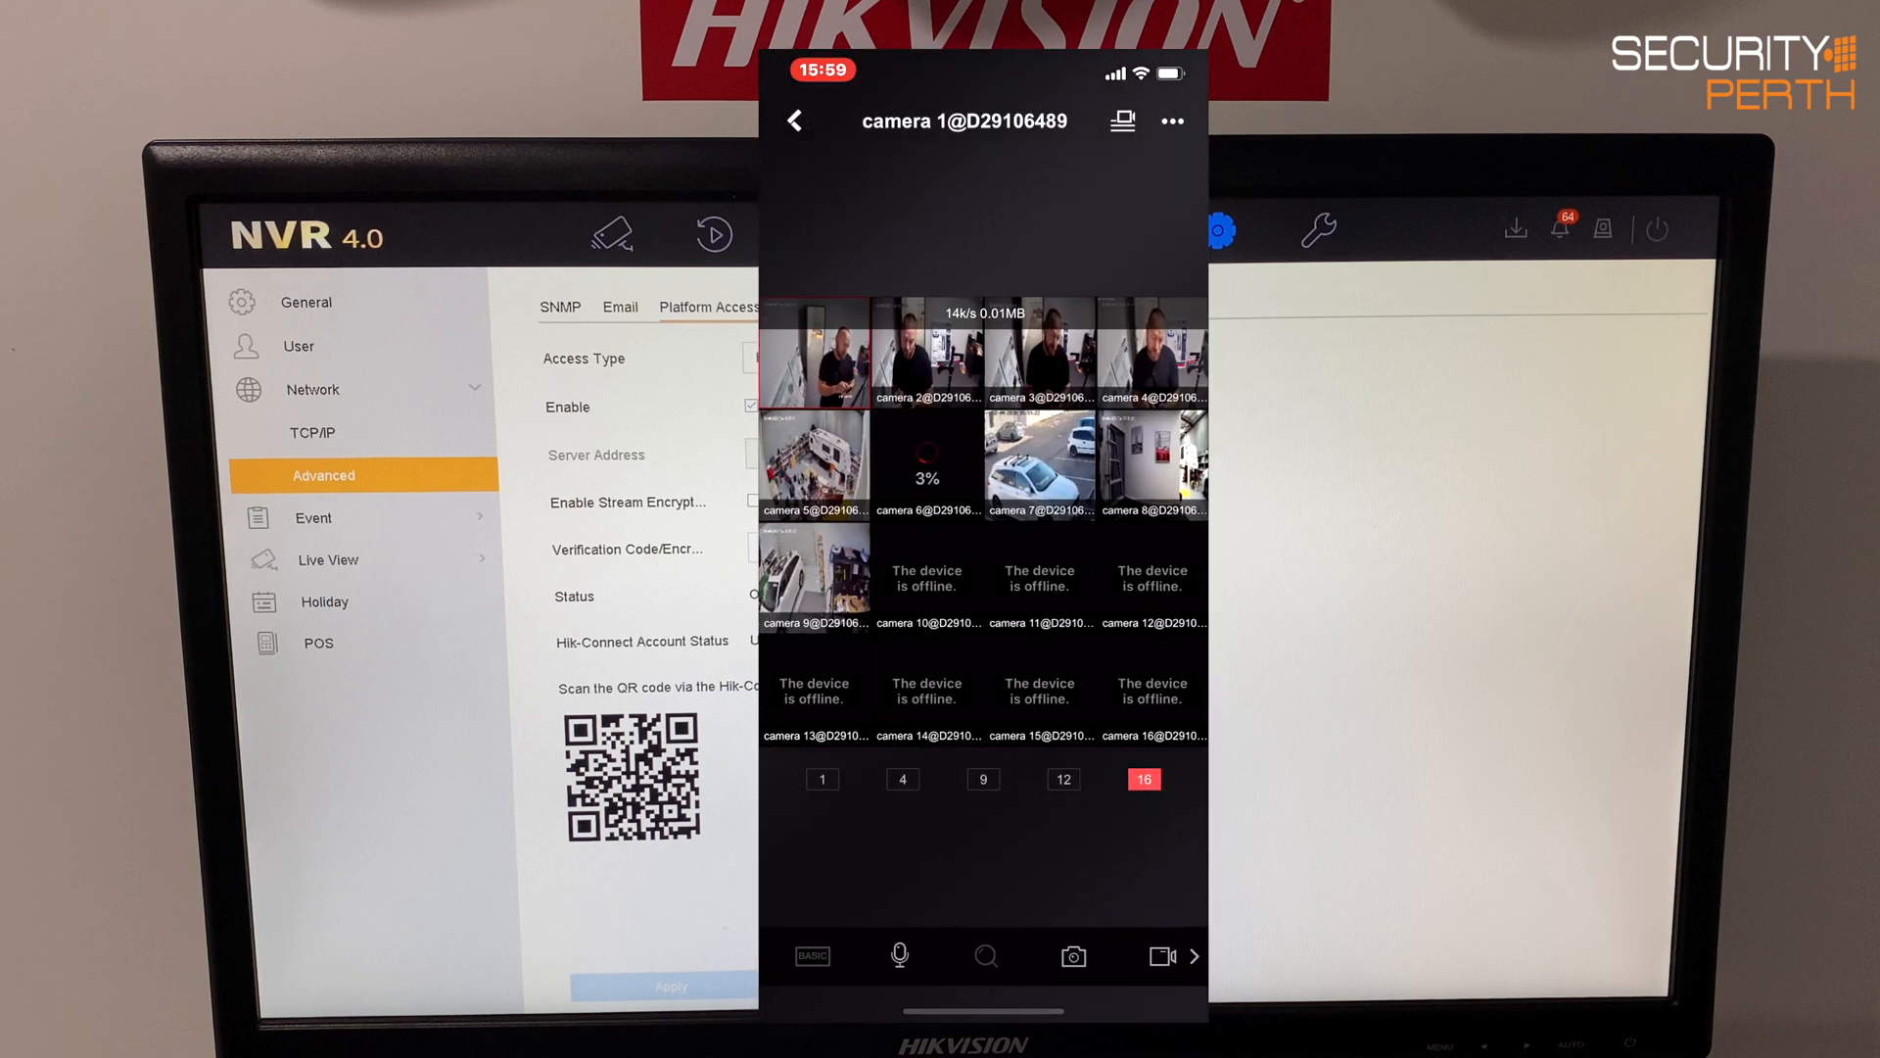
click(794, 121)
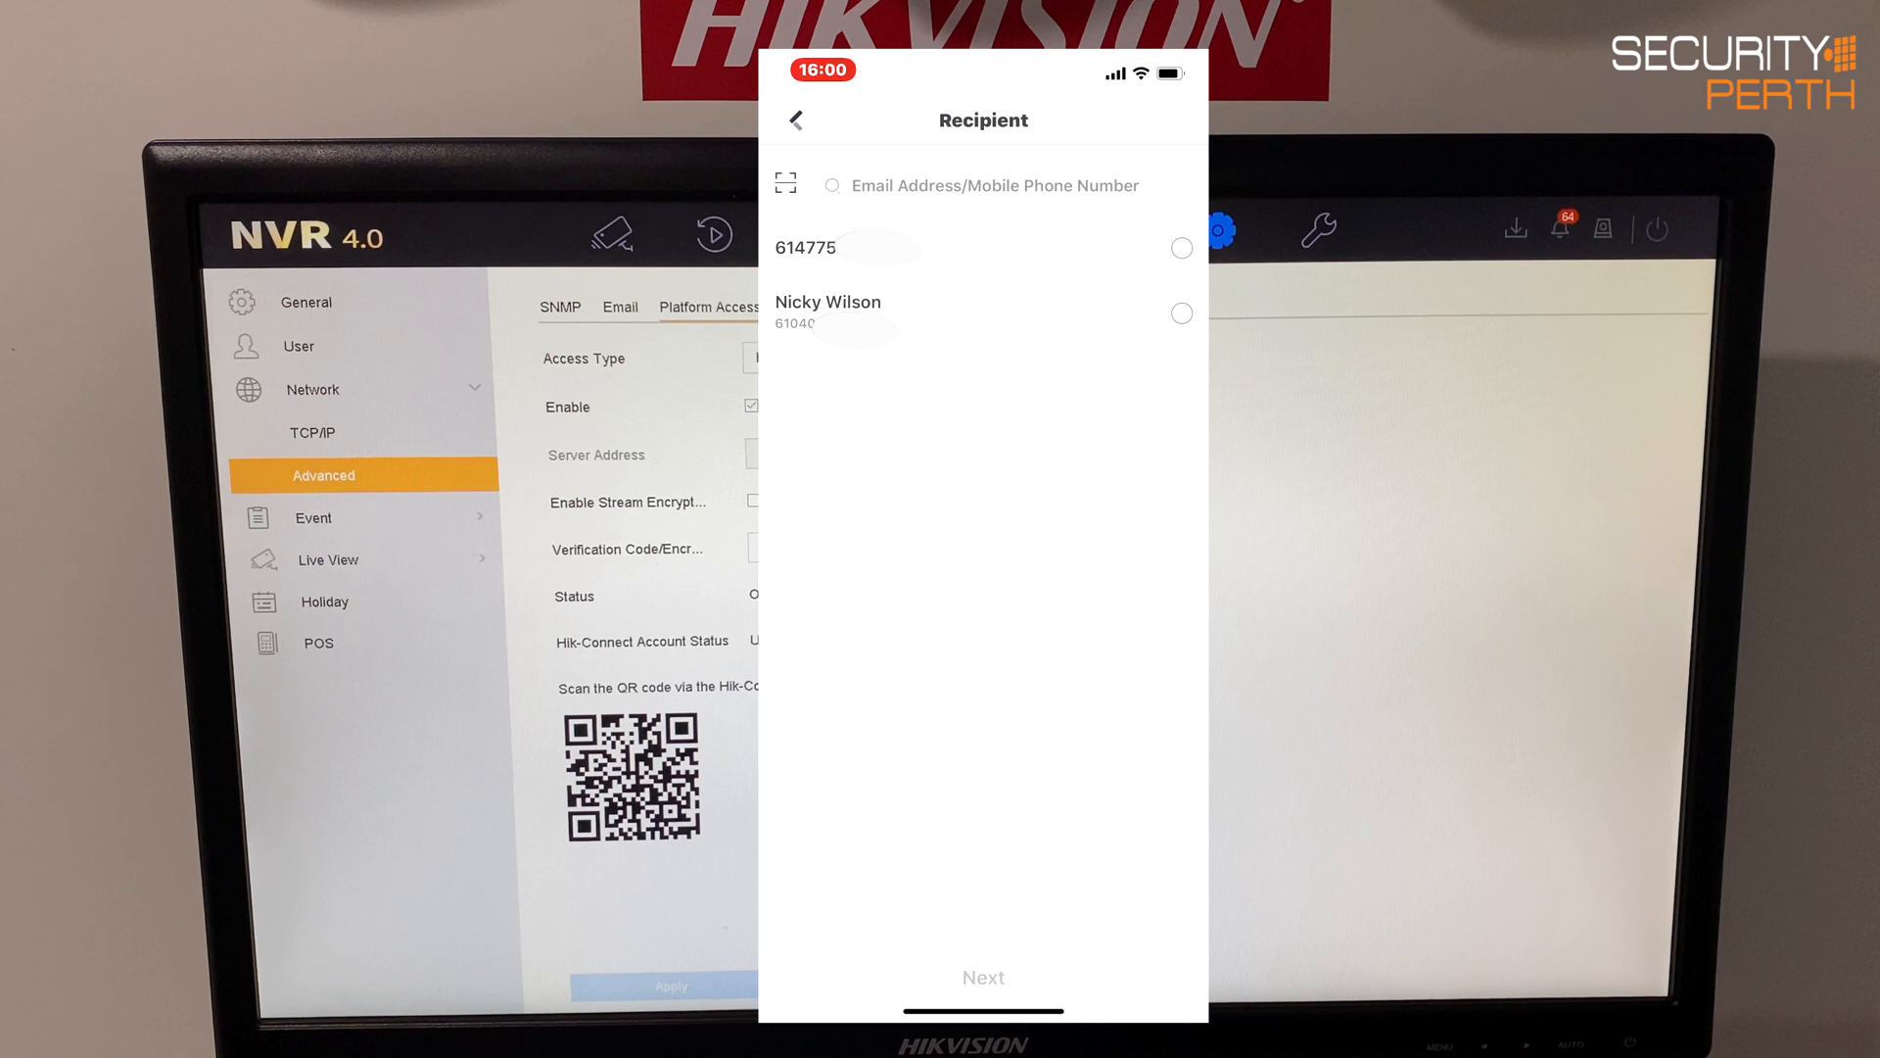
Select the first contact in the recipient list.
click(1180, 248)
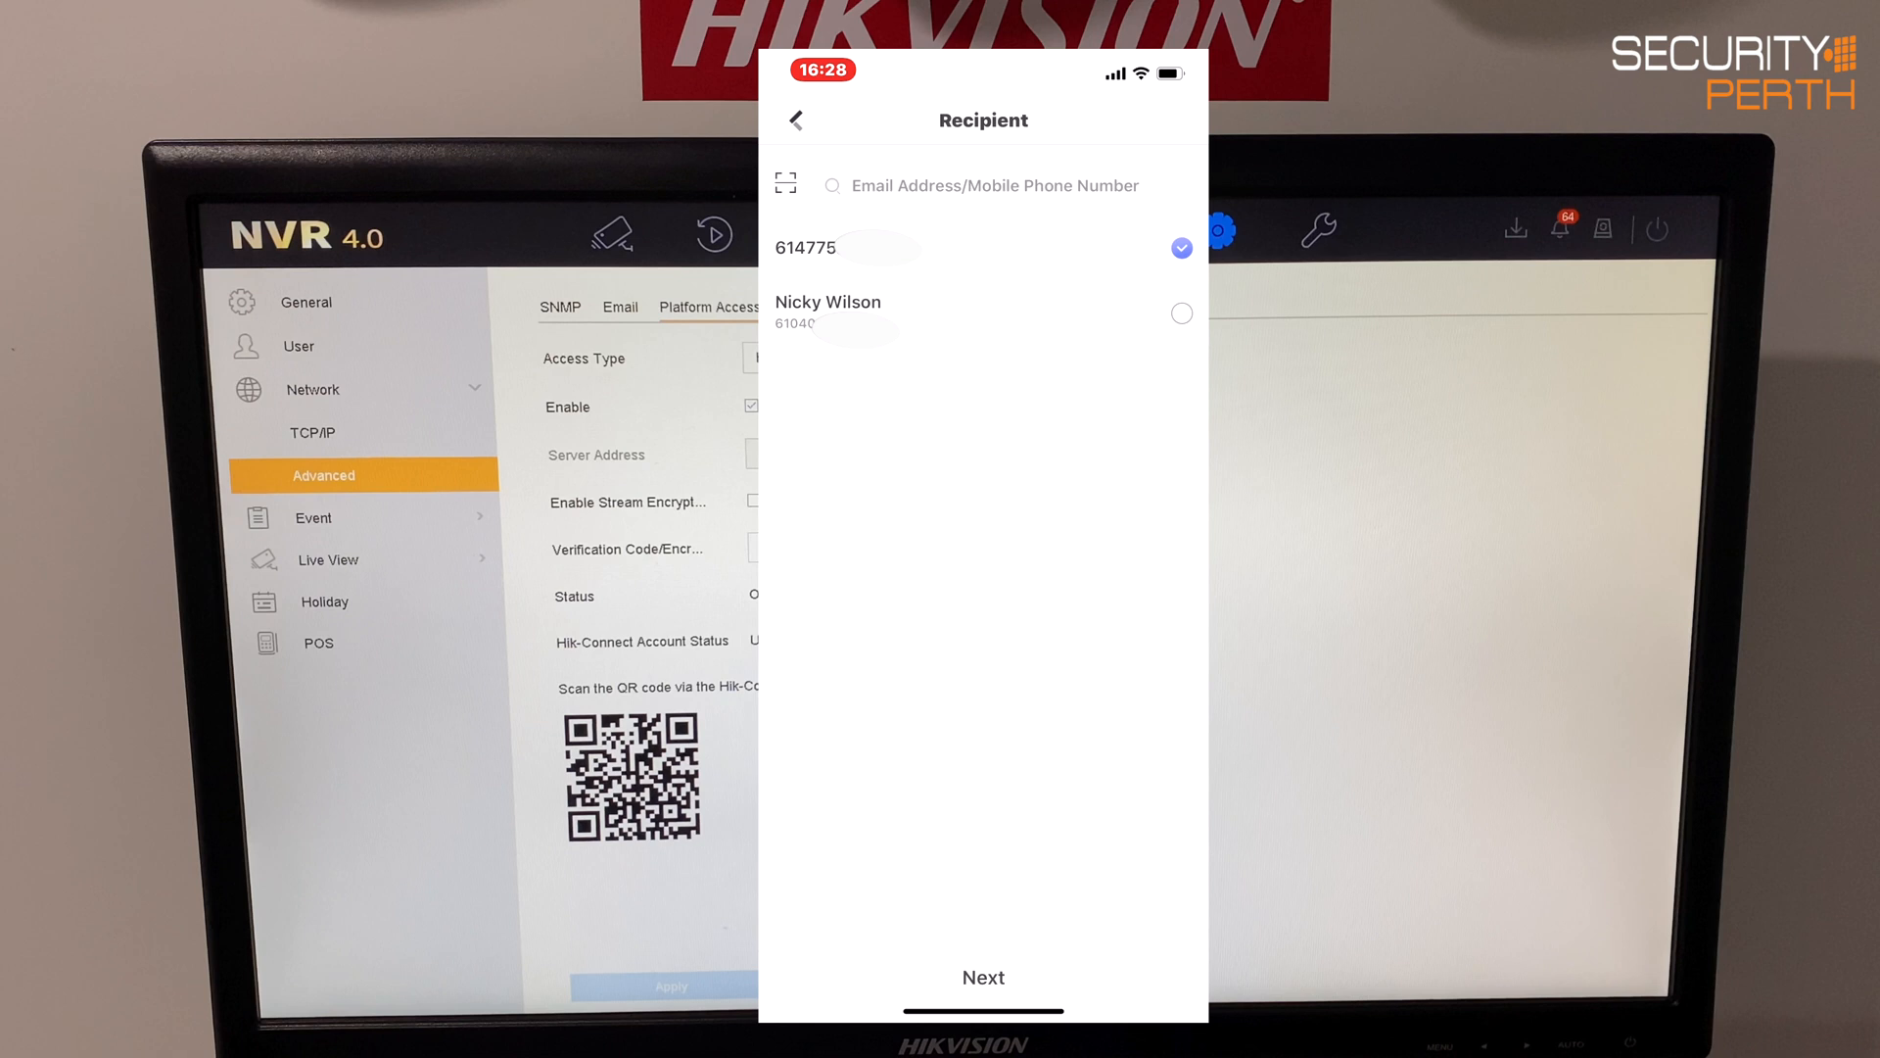